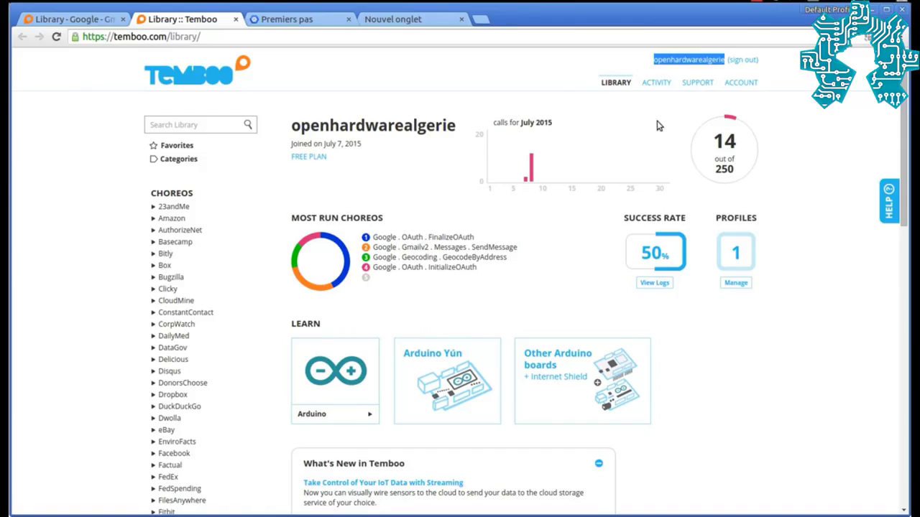
# Browse the Other Arduino boards examples and open 'Send an email from your Gmail account'.
pyautogui.scroll(-3)
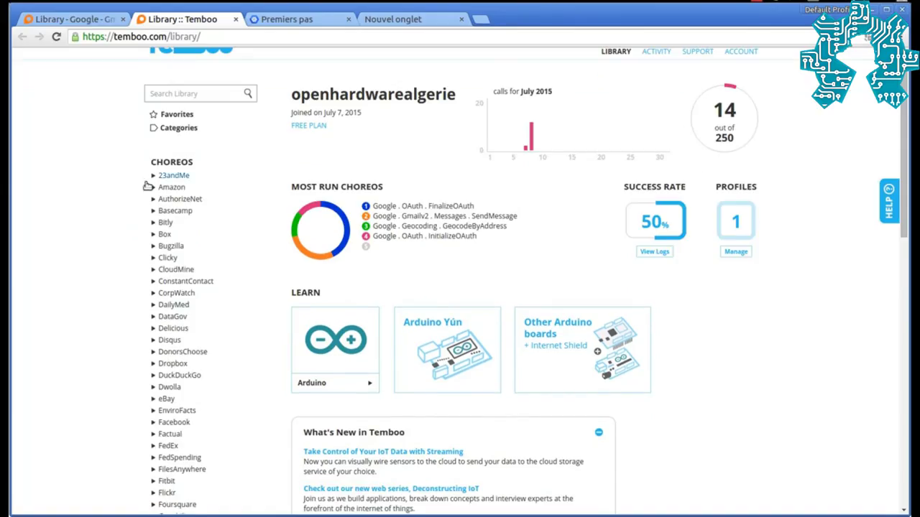
pyautogui.scroll(-3)
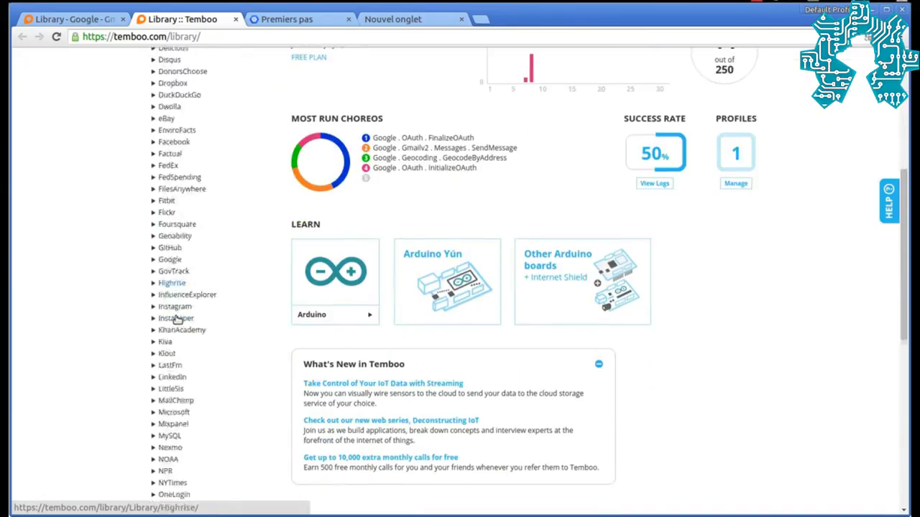
pyautogui.scroll(-3)
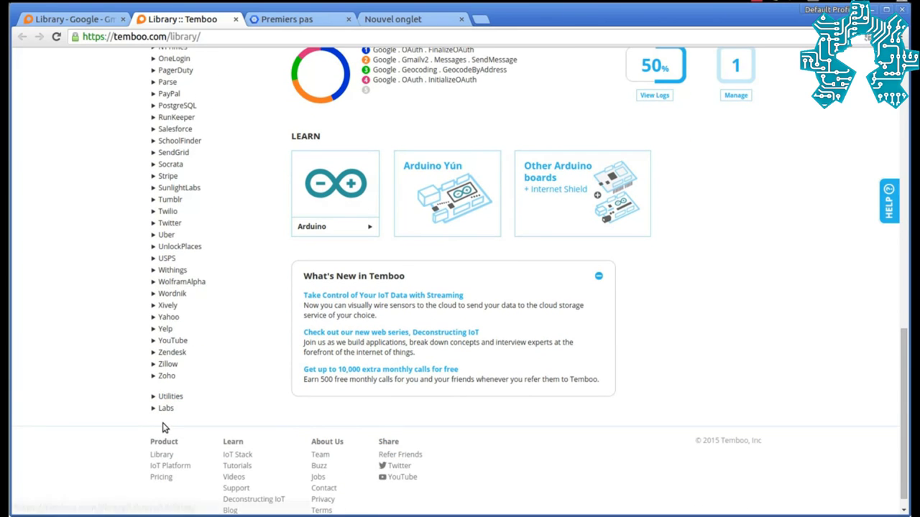
pyautogui.scroll(3)
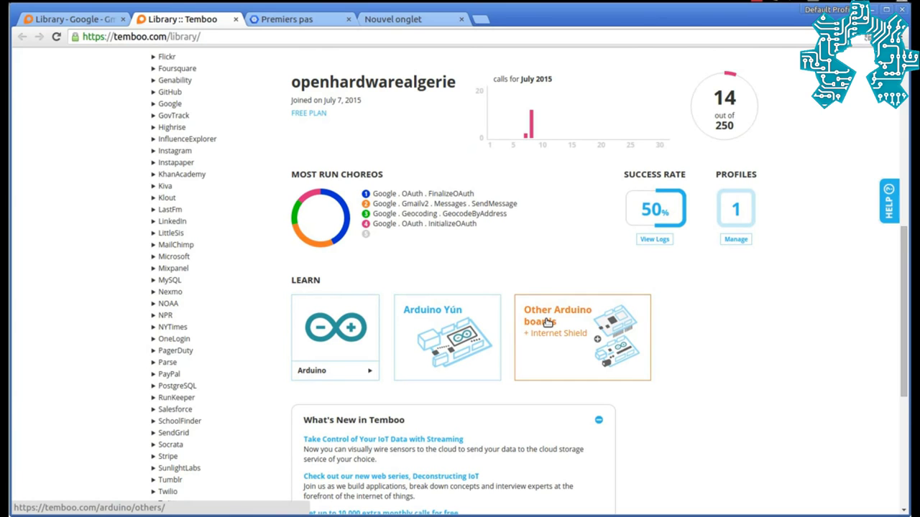
pyautogui.click(558, 322)
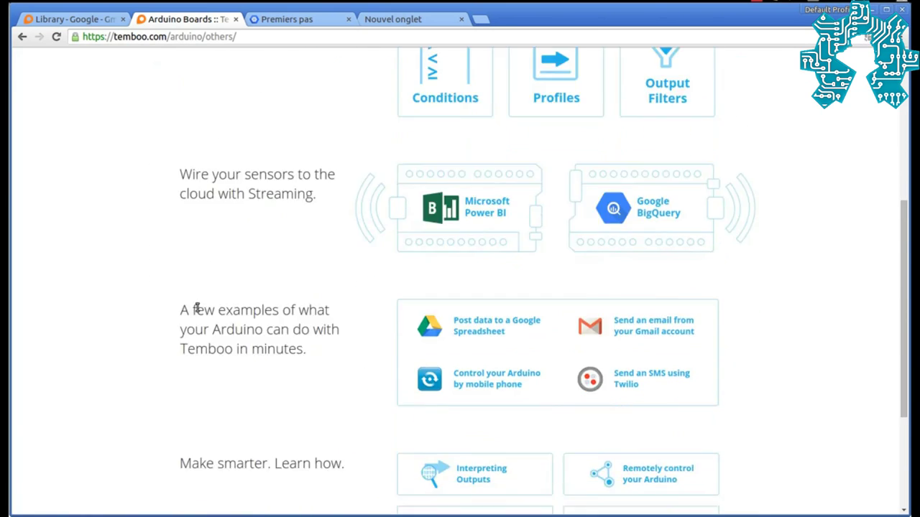
pyautogui.scroll(-3)
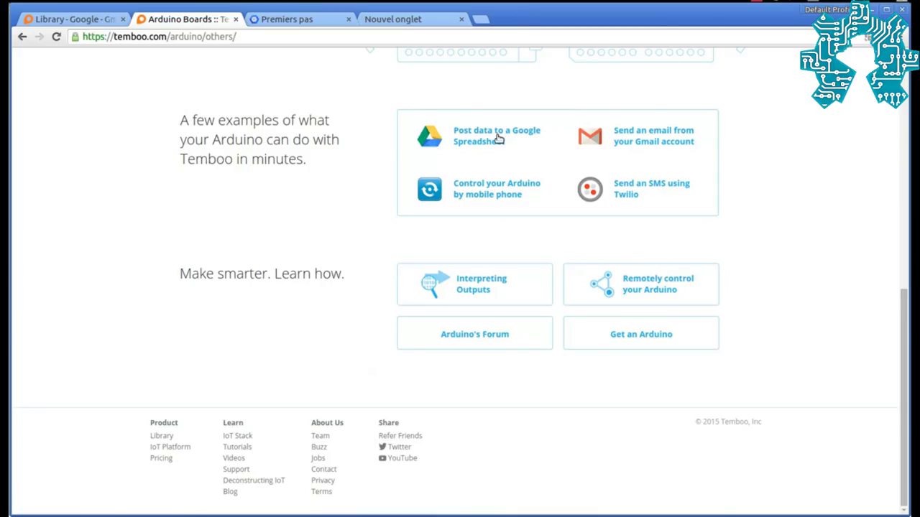
pyautogui.click(652, 135)
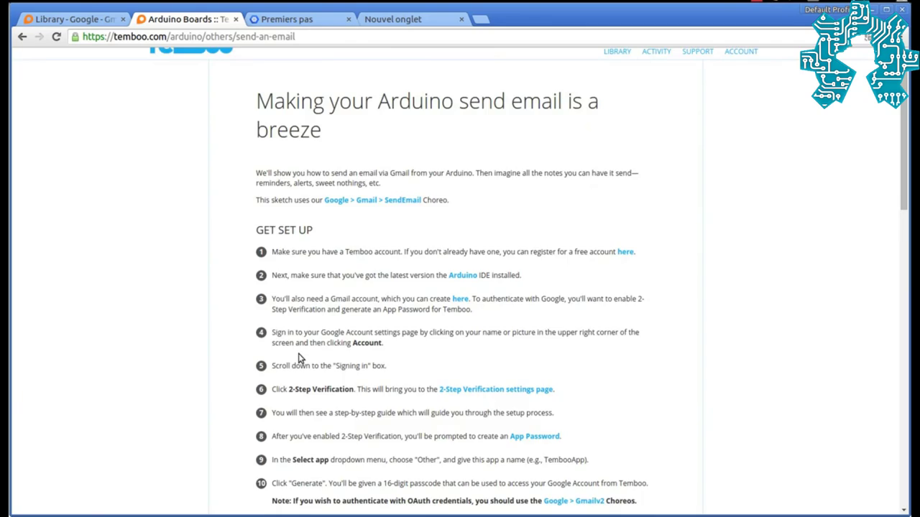
# Skim the Gmail tutorial and head back to the choreo Library.
pyautogui.scroll(-3)
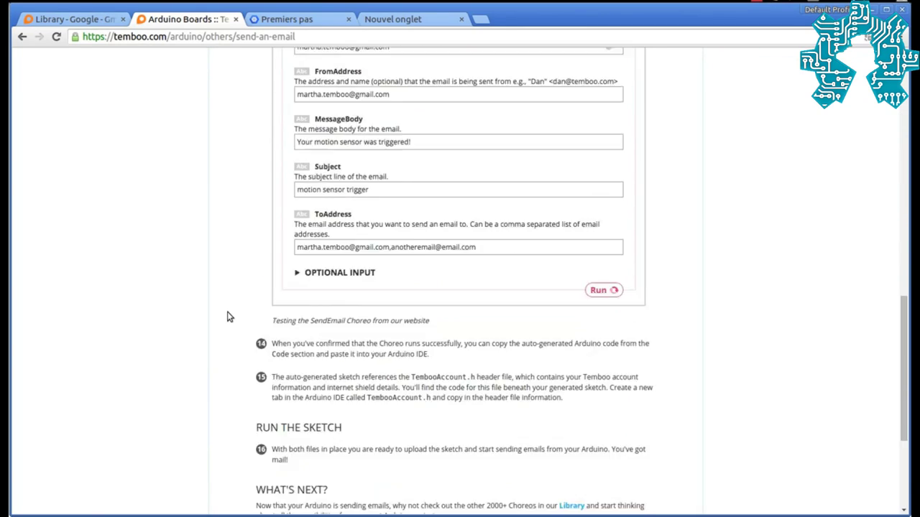
pyautogui.scroll(3)
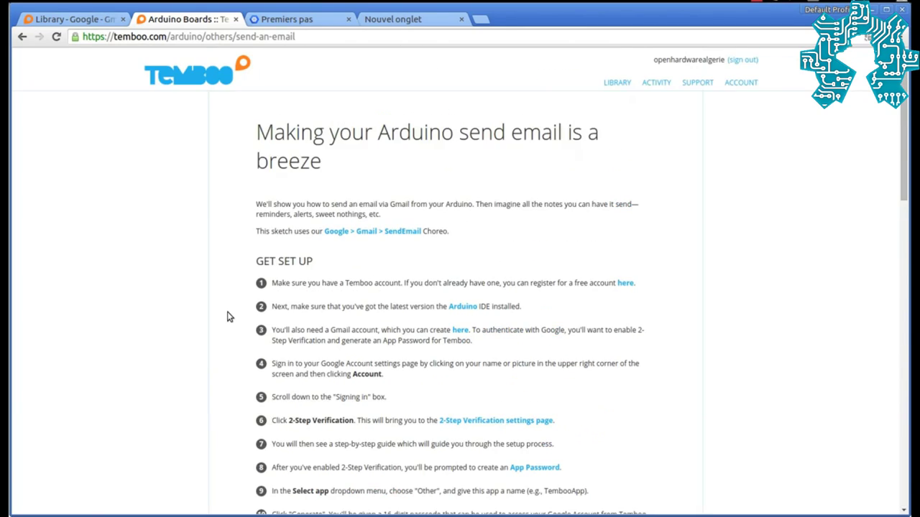
pyautogui.click(616, 82)
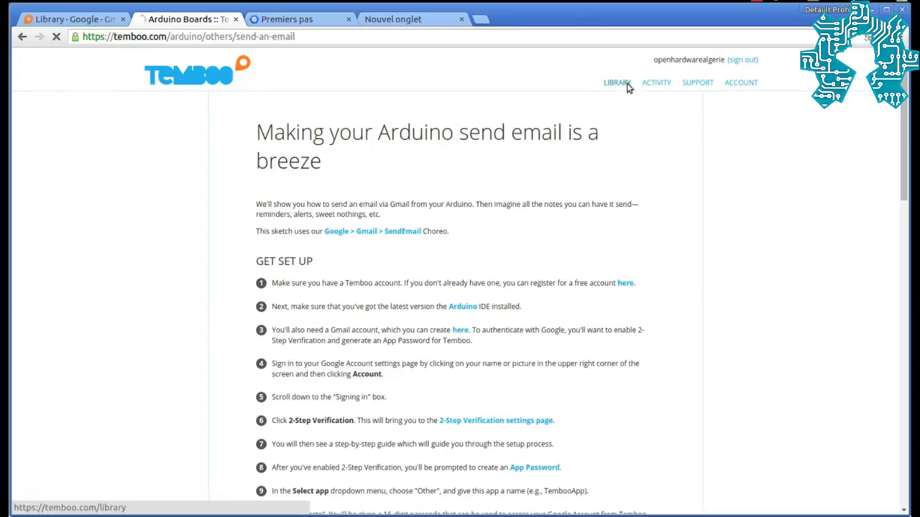
# Expand Google > Gmailv2 > Messages in the Choreos sidebar to reach SendMessage.
pyautogui.click(614, 82)
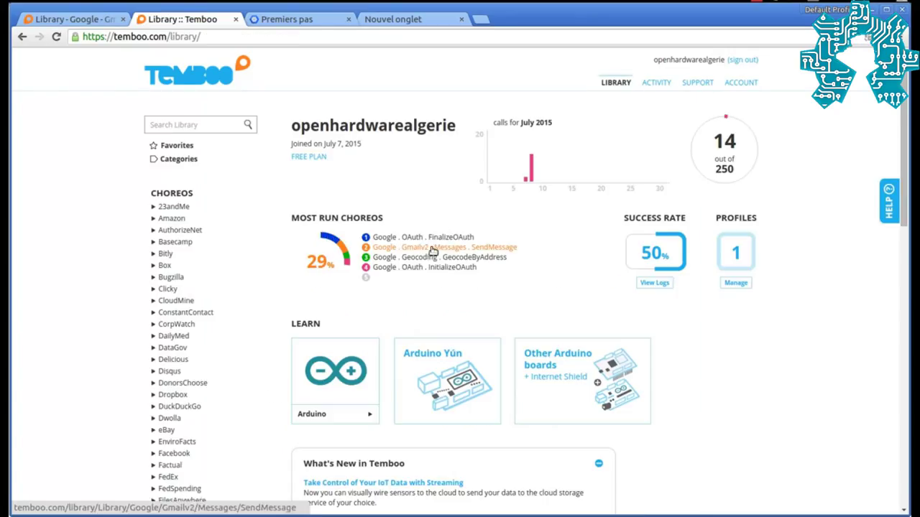
pyautogui.scroll(-3)
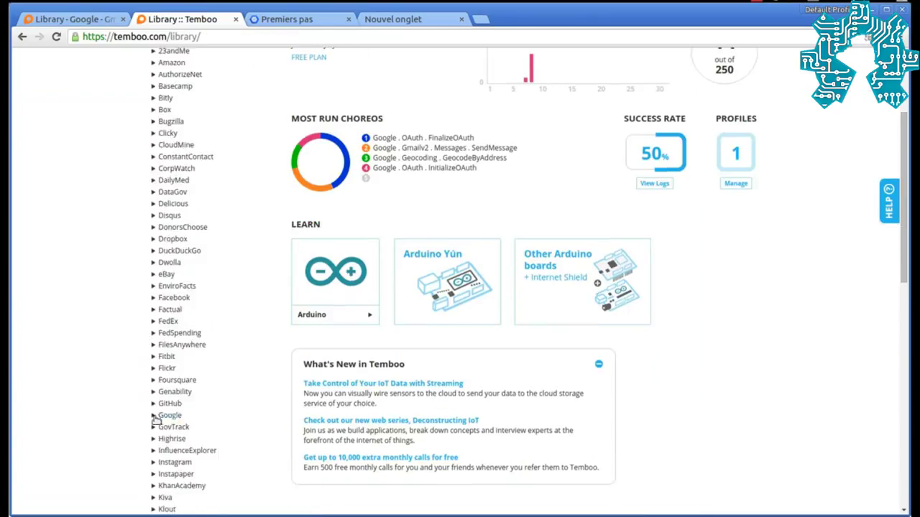
pyautogui.click(170, 415)
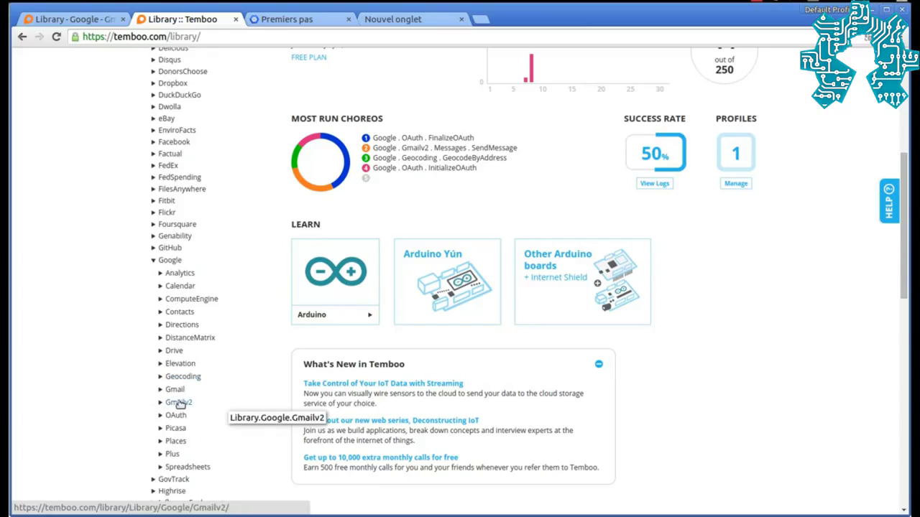
pyautogui.click(178, 402)
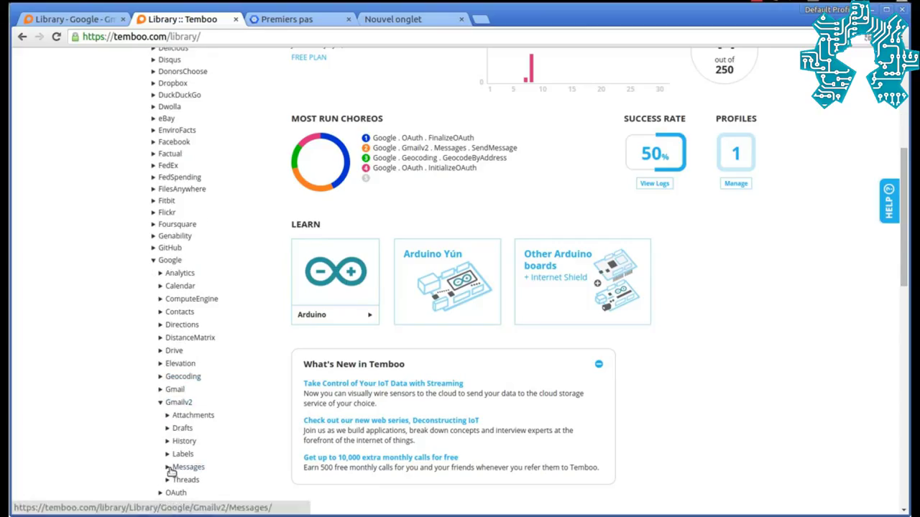
pyautogui.click(189, 467)
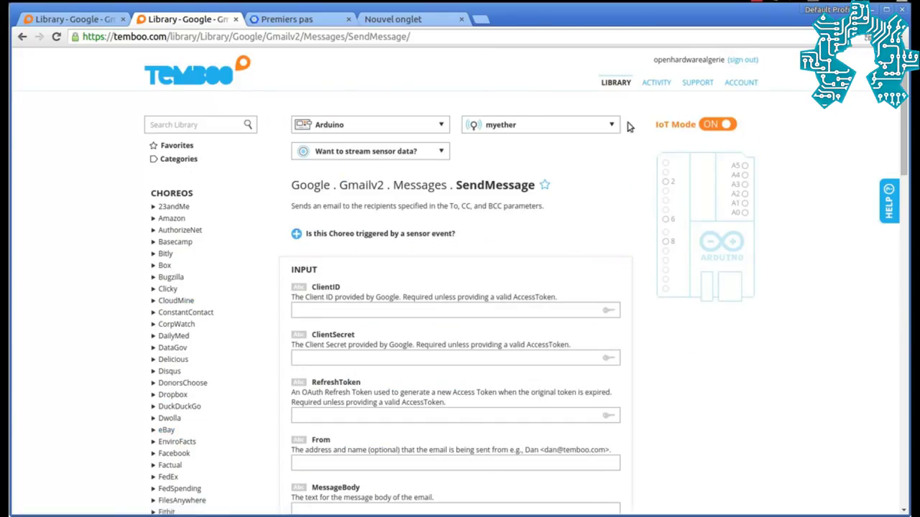
# Toggle IoT Mode, start a new Arduino Ethernet shield profile and cancel it.
pyautogui.click(726, 123)
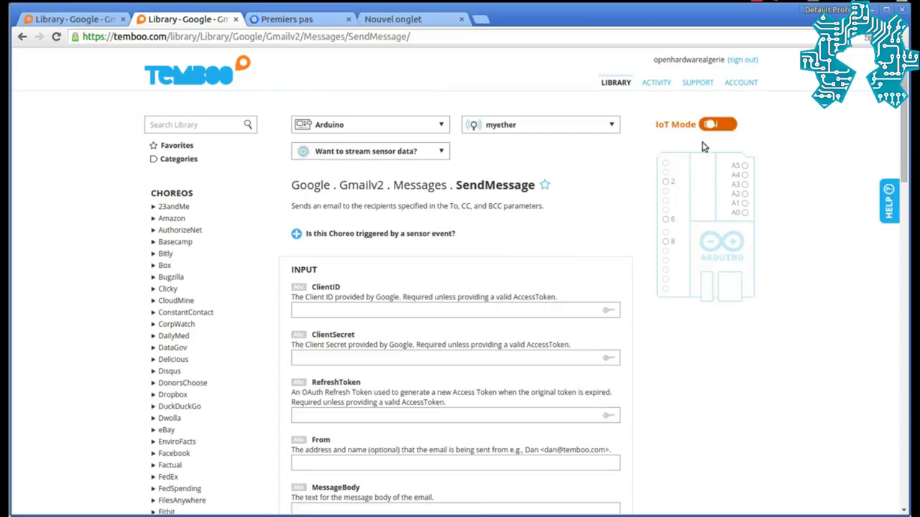
pyautogui.click(722, 124)
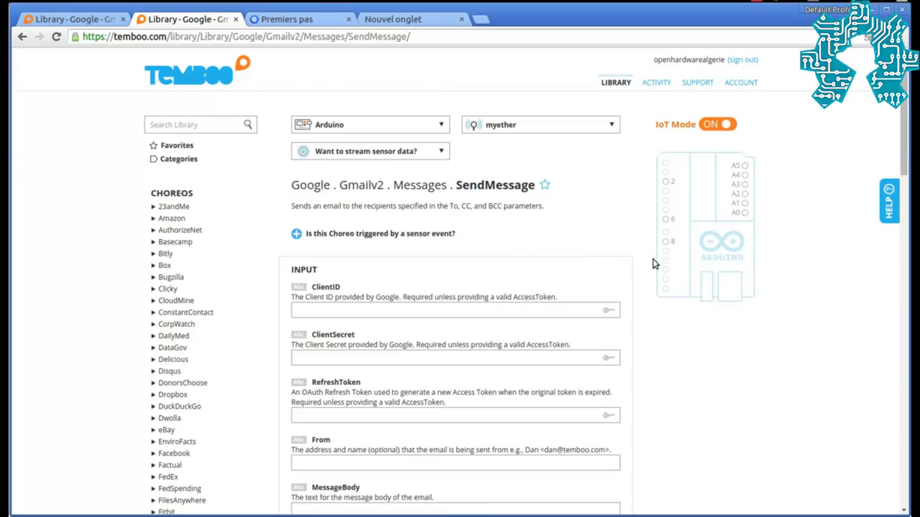
pyautogui.moveTo(509, 147)
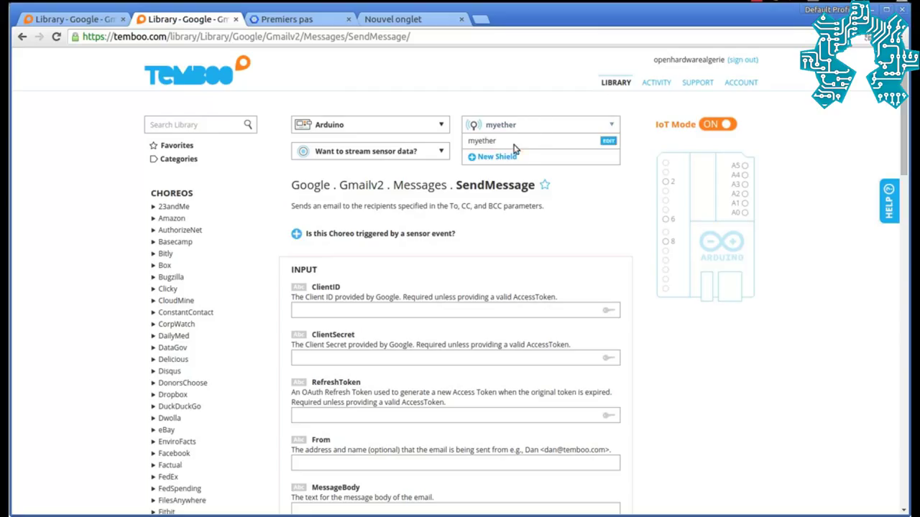
pyautogui.click(493, 156)
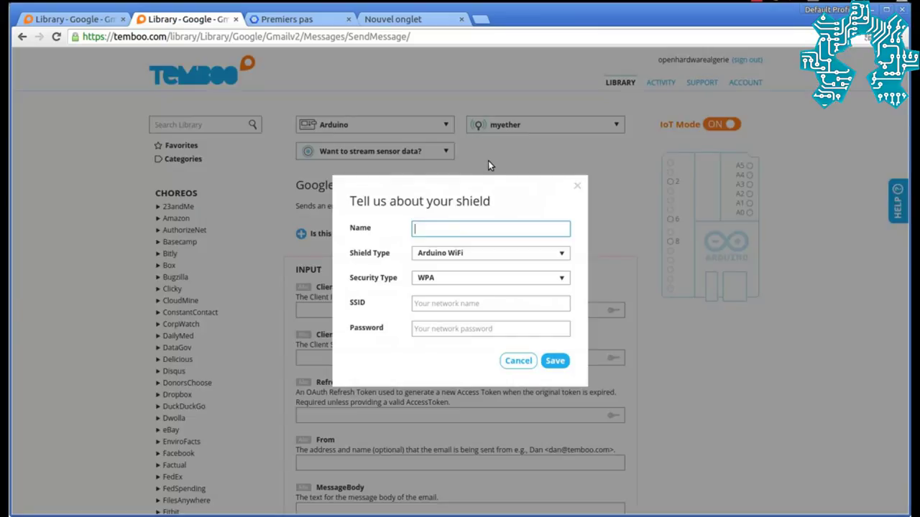
pyautogui.click(490, 253)
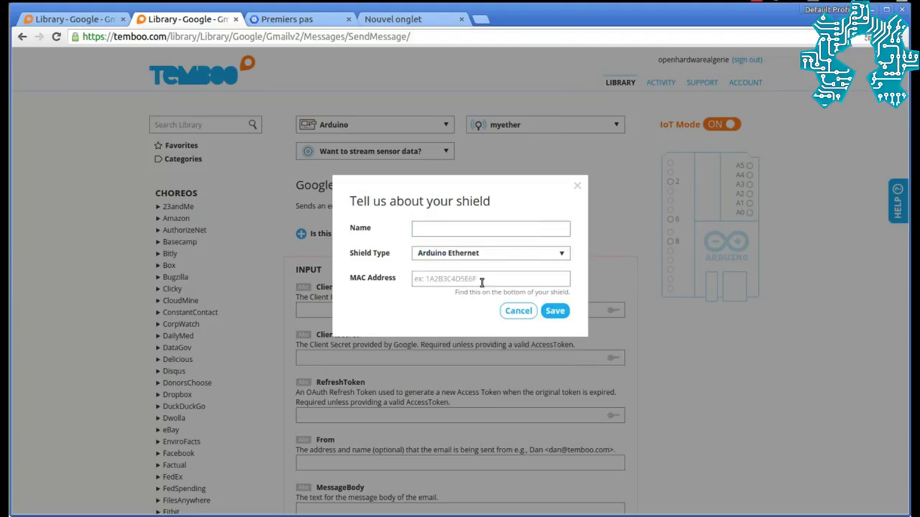
pyautogui.click(518, 311)
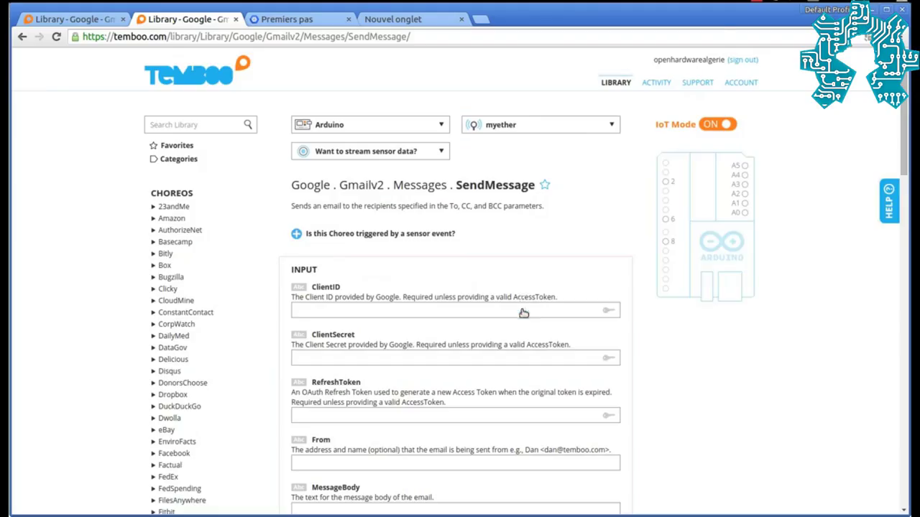
pyautogui.moveTo(520, 140)
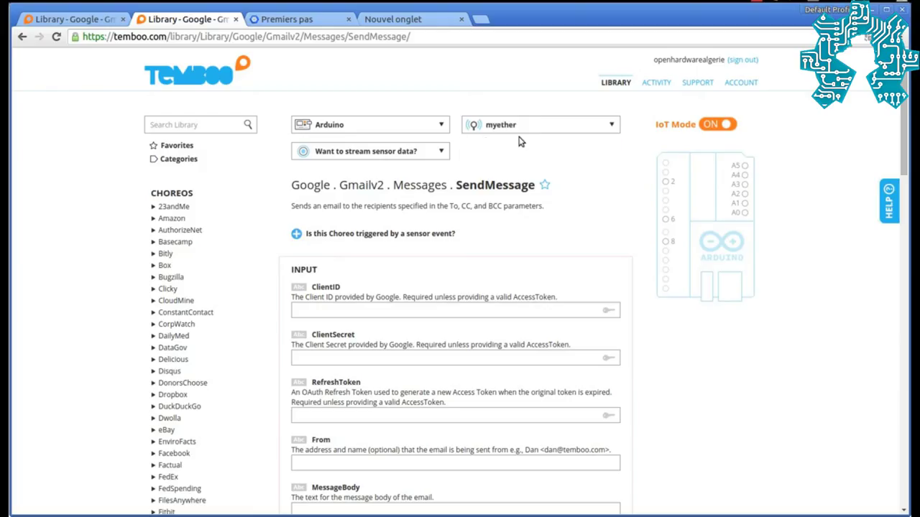
# Edit the myether shield, enter its MAC address and confirm saving it.
pyautogui.click(539, 124)
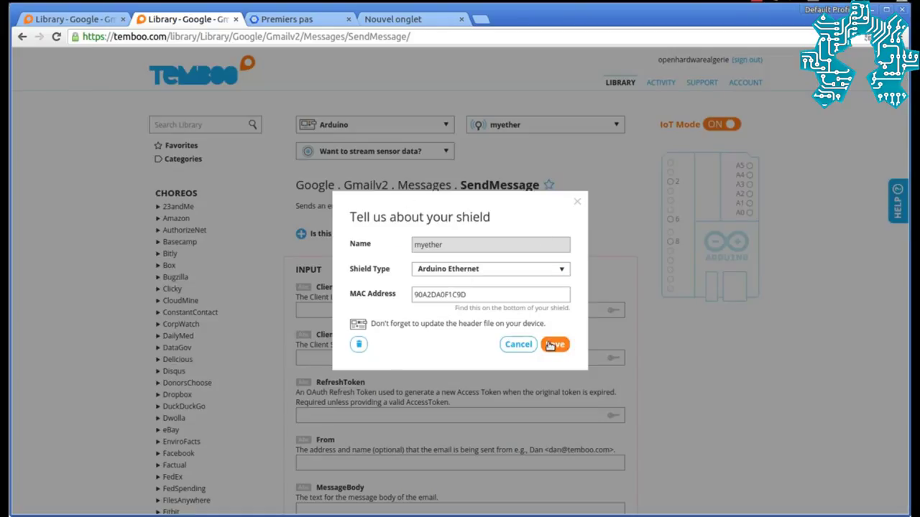
pyautogui.click(555, 345)
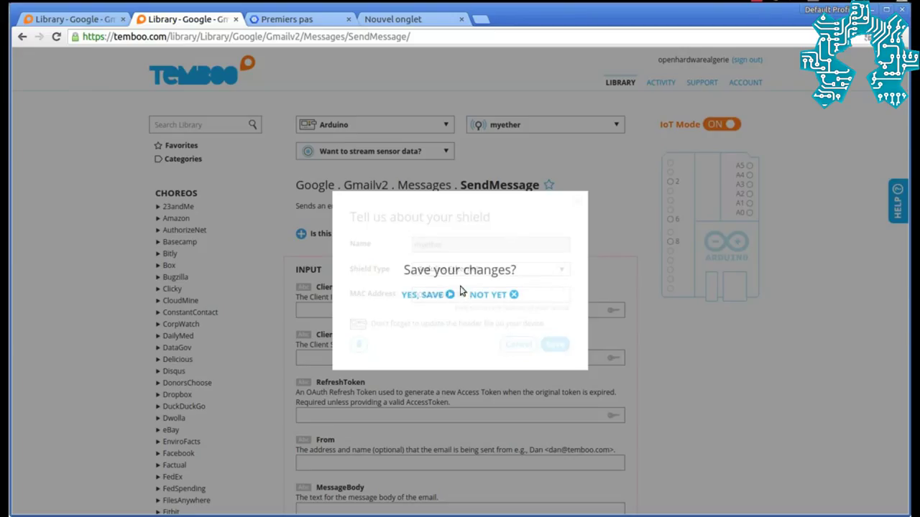
pyautogui.click(428, 296)
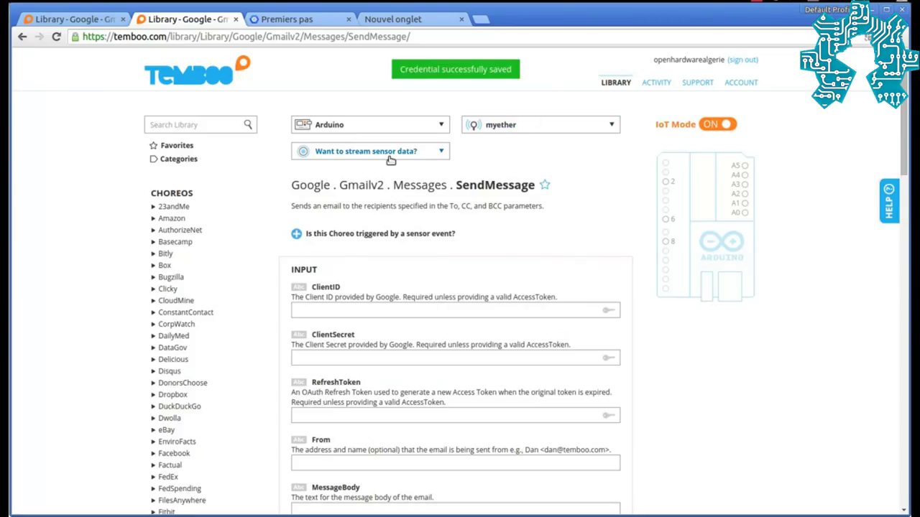
# Reveal the sensor event trigger settings and keep analog pin A0 as the source.
pyautogui.click(369, 151)
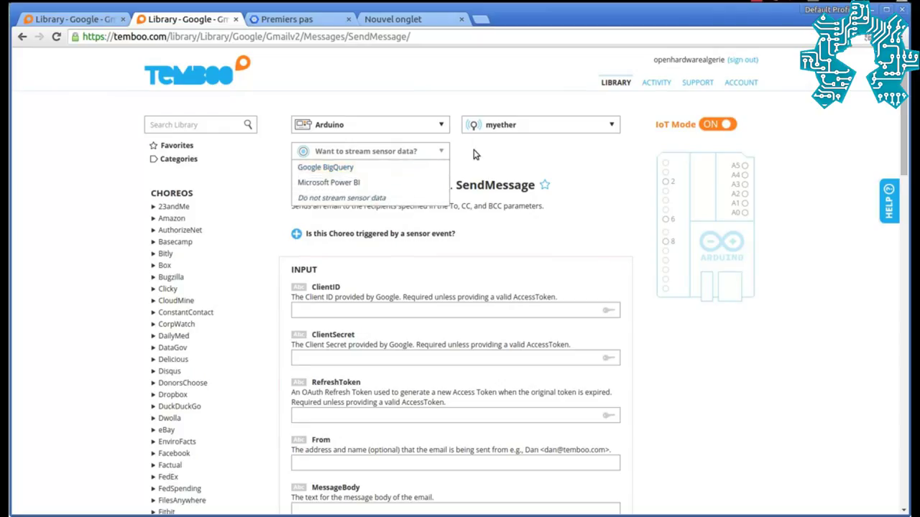
pyautogui.click(395, 113)
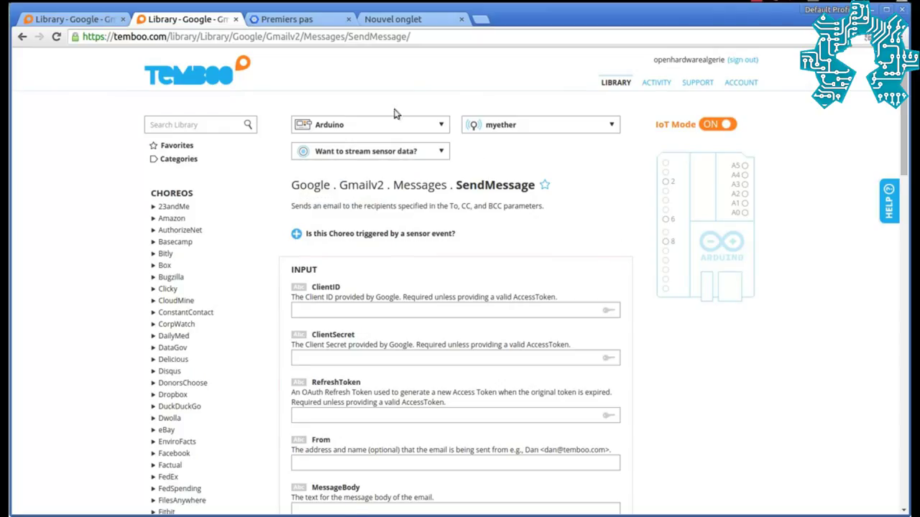
pyautogui.click(294, 233)
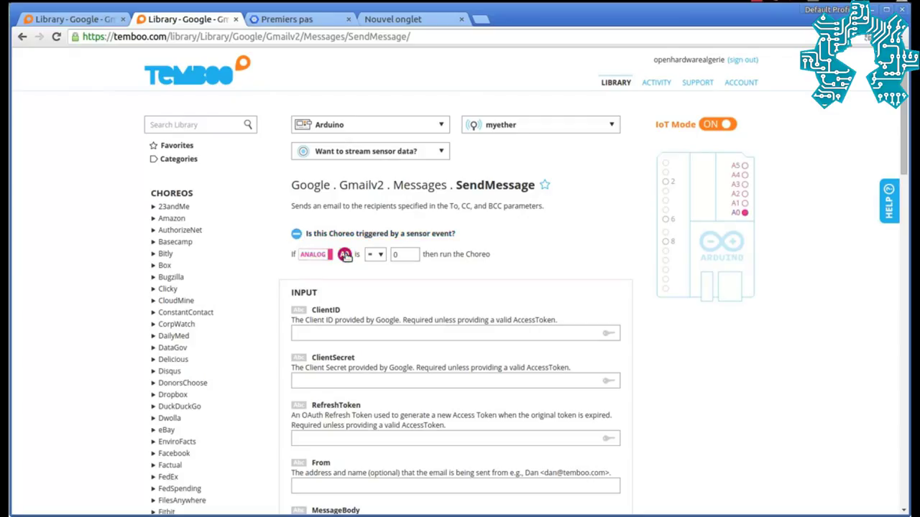
pyautogui.click(345, 254)
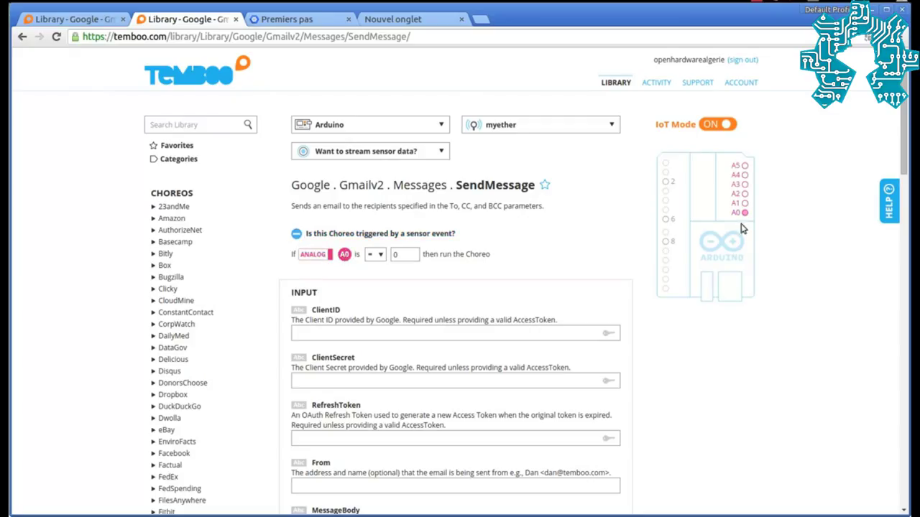
pyautogui.click(753, 204)
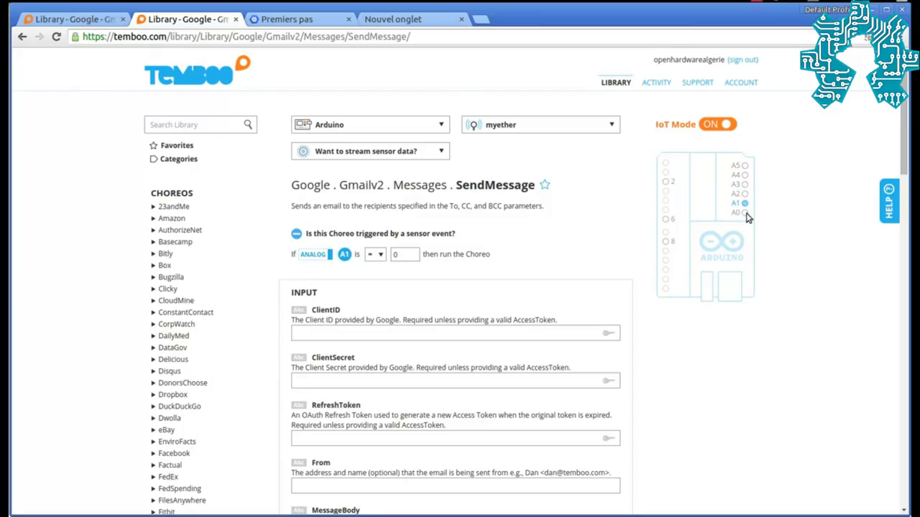
pyautogui.click(750, 192)
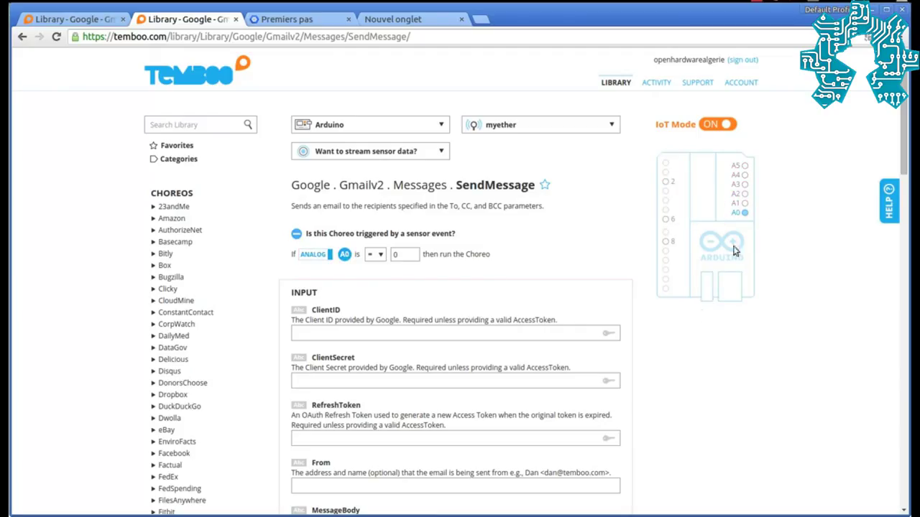
# Set the trigger condition to greater than 100.
pyautogui.click(373, 254)
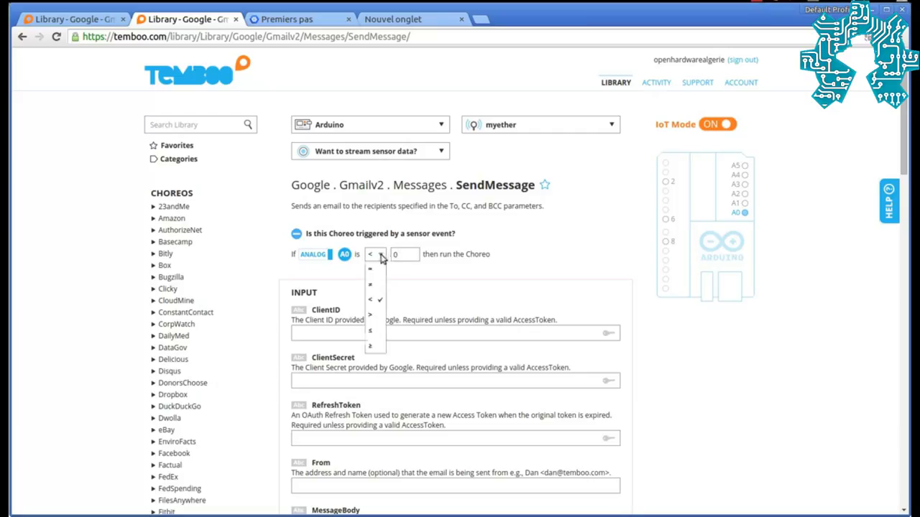
pyautogui.click(380, 311)
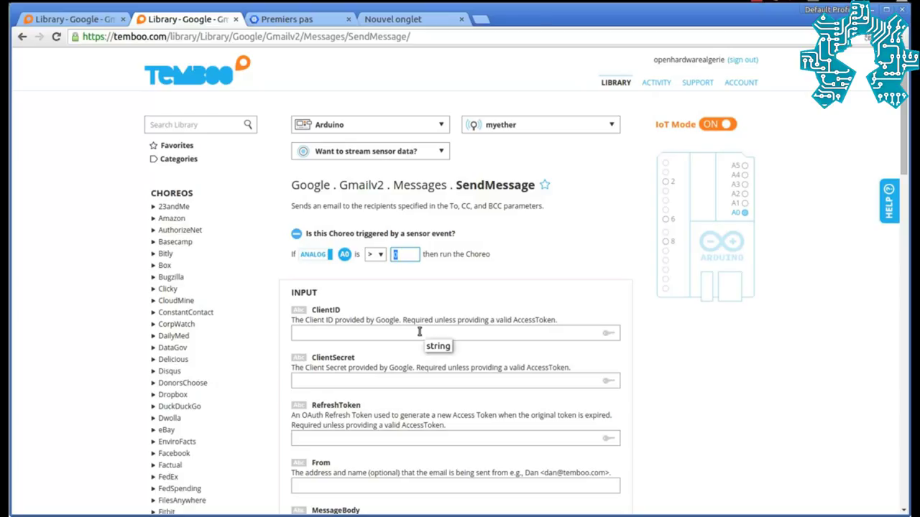
pyautogui.write('100')
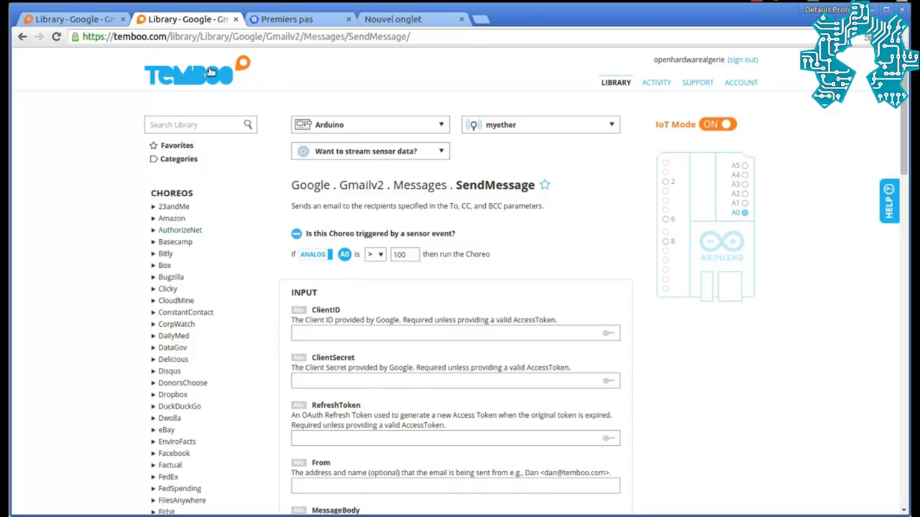
# Create a Google Developers Console project named Arduino mail, accepting the terms of service.
pyautogui.click(298, 19)
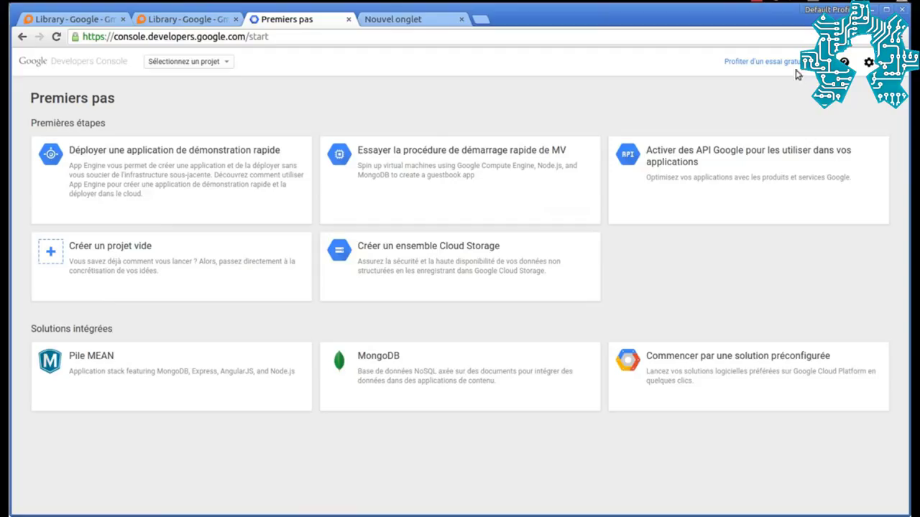
pyautogui.moveTo(816, 209)
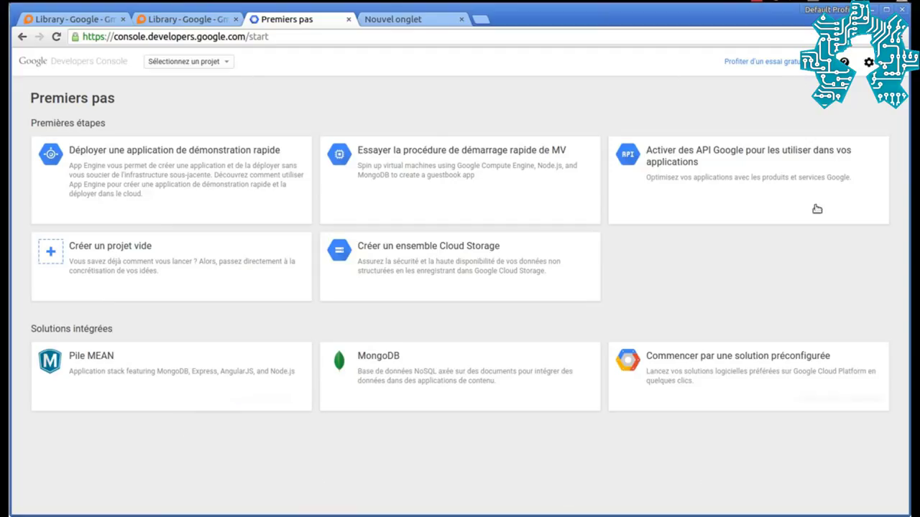
pyautogui.click(188, 60)
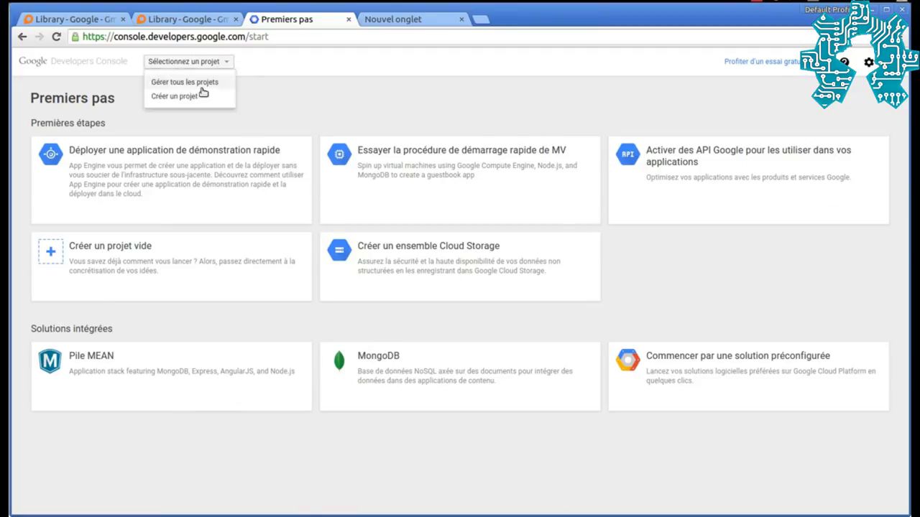
pyautogui.click(174, 95)
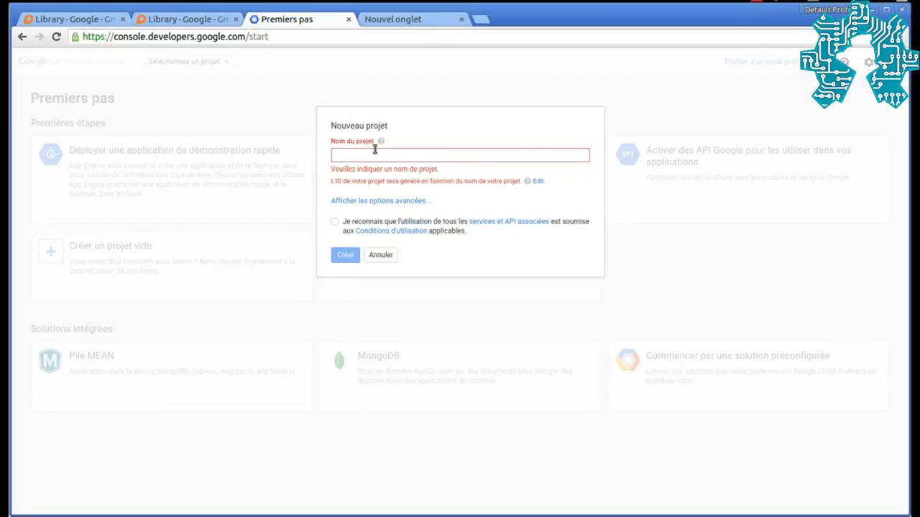
pyautogui.write('Arduino mail')
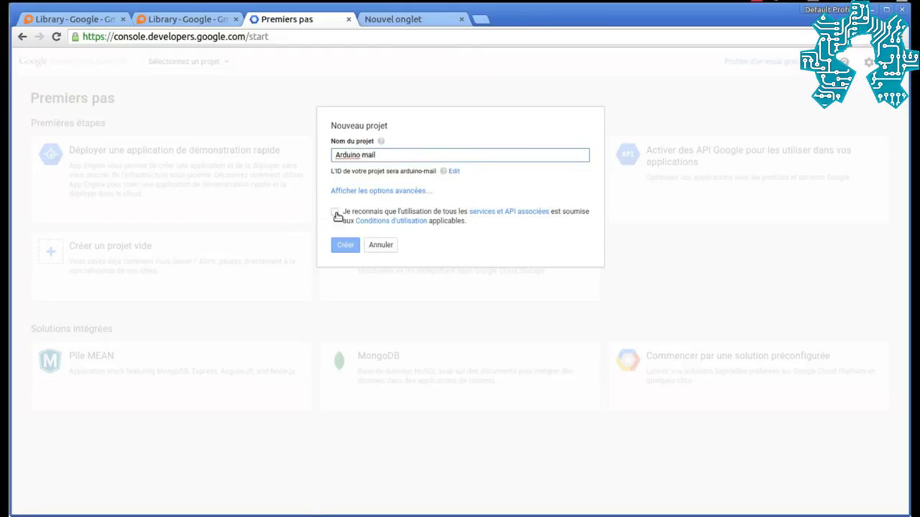
pyautogui.click(379, 190)
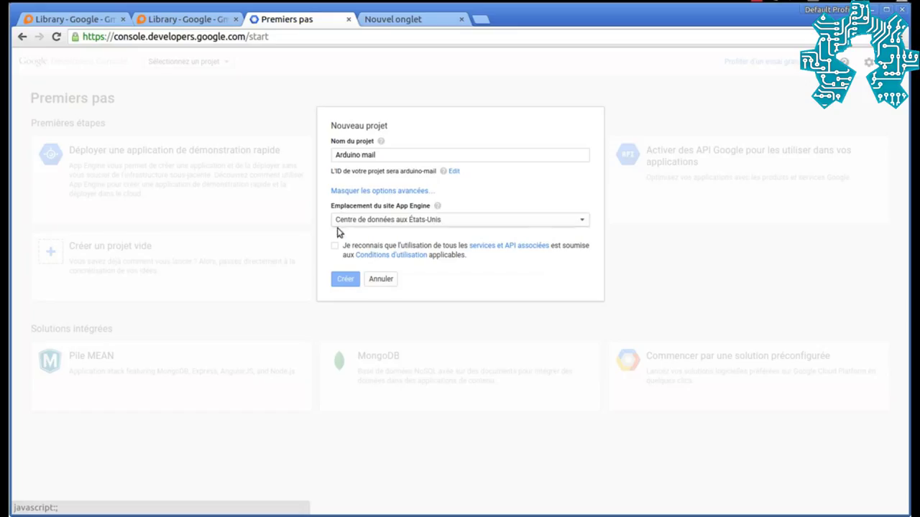
pyautogui.click(332, 244)
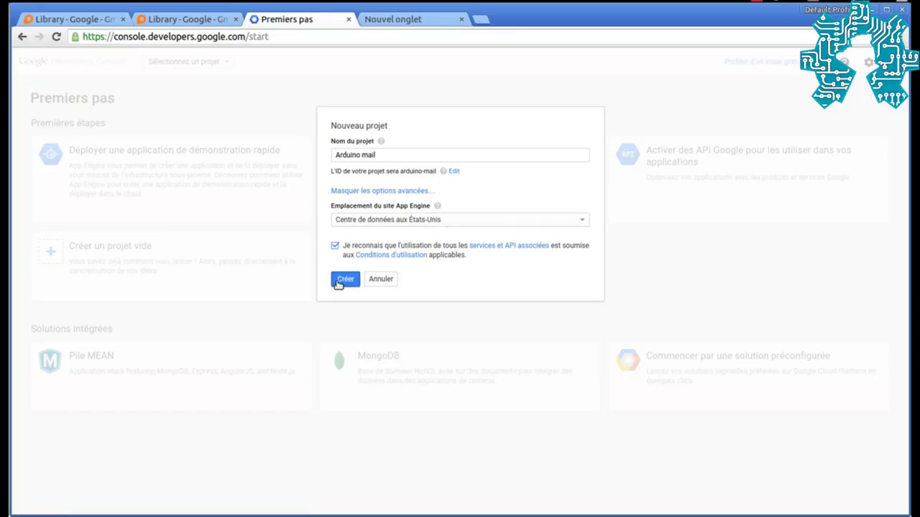
pyautogui.click(345, 278)
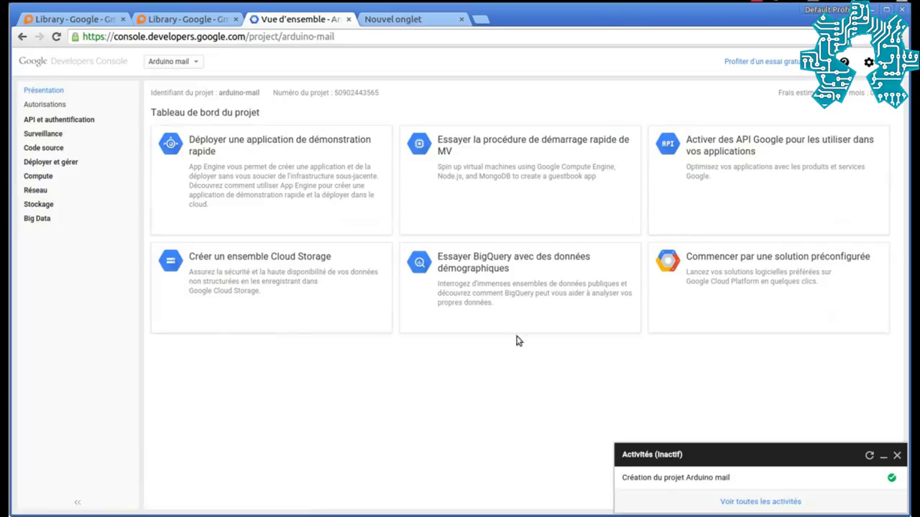
pyautogui.moveTo(59, 120)
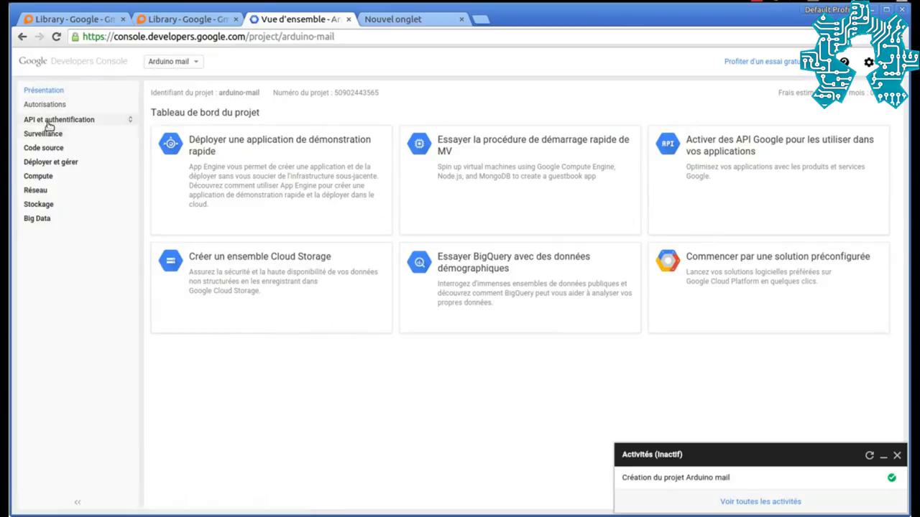
# Enable the Gmail API from the API library for the Arduino mail project.
pyautogui.click(58, 119)
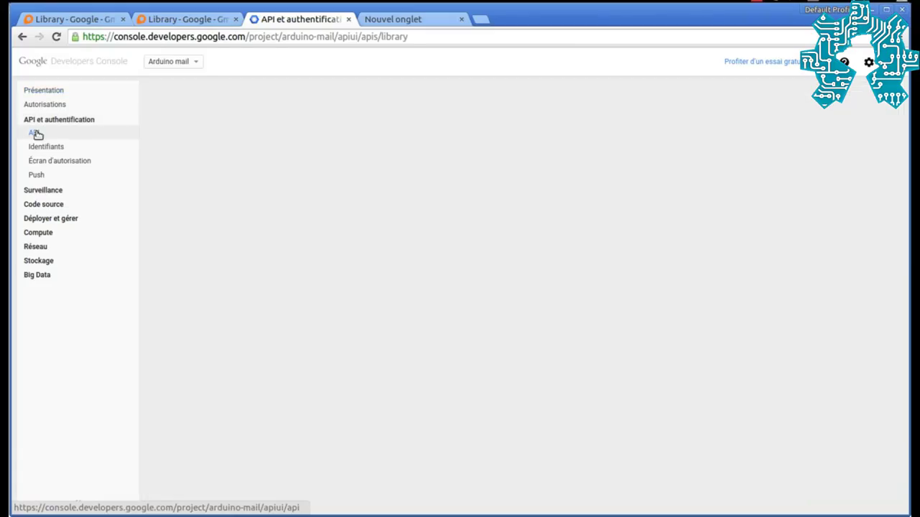
pyautogui.click(32, 132)
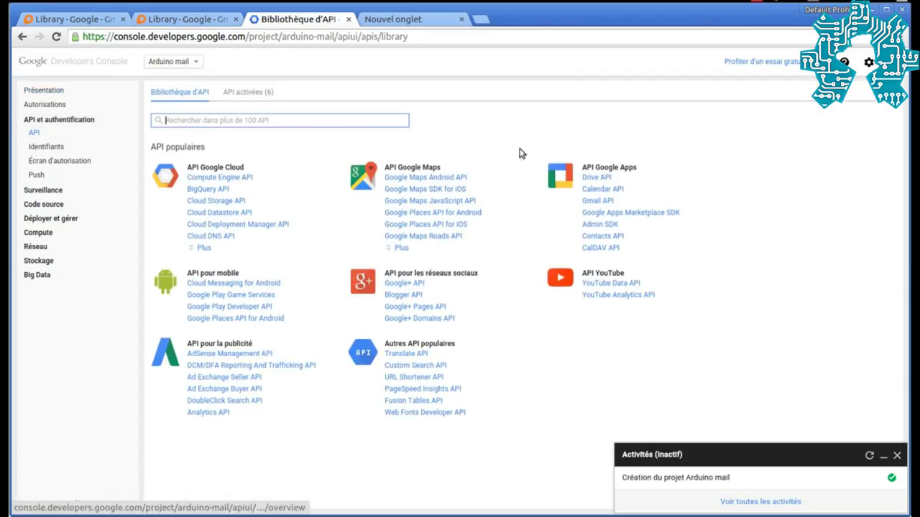
pyautogui.moveTo(592, 264)
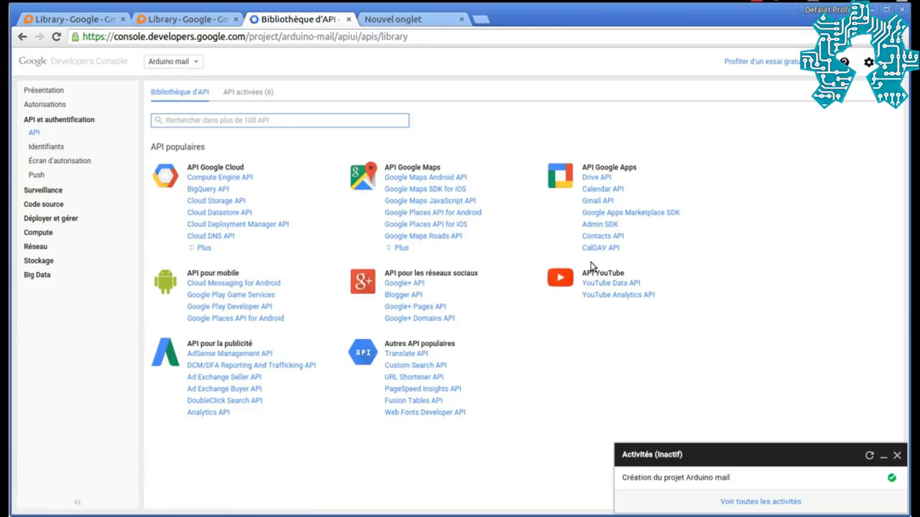
pyautogui.click(598, 201)
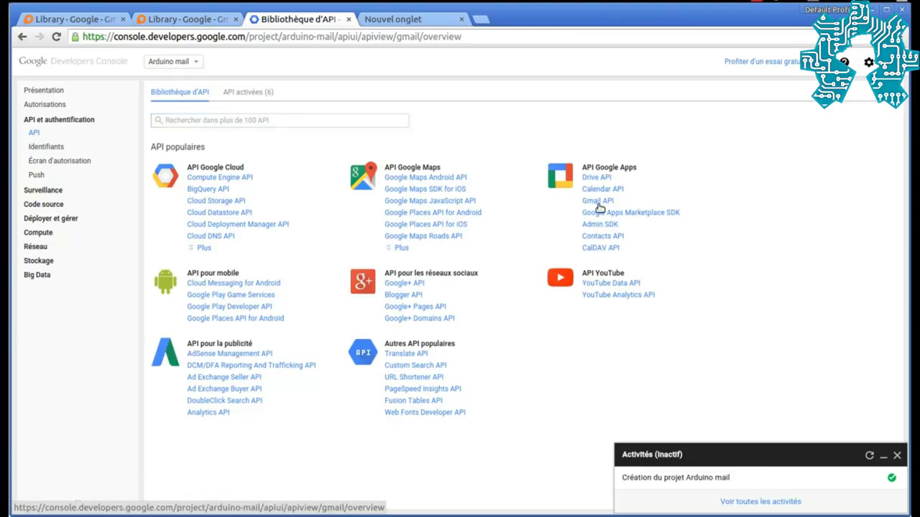
pyautogui.click(595, 201)
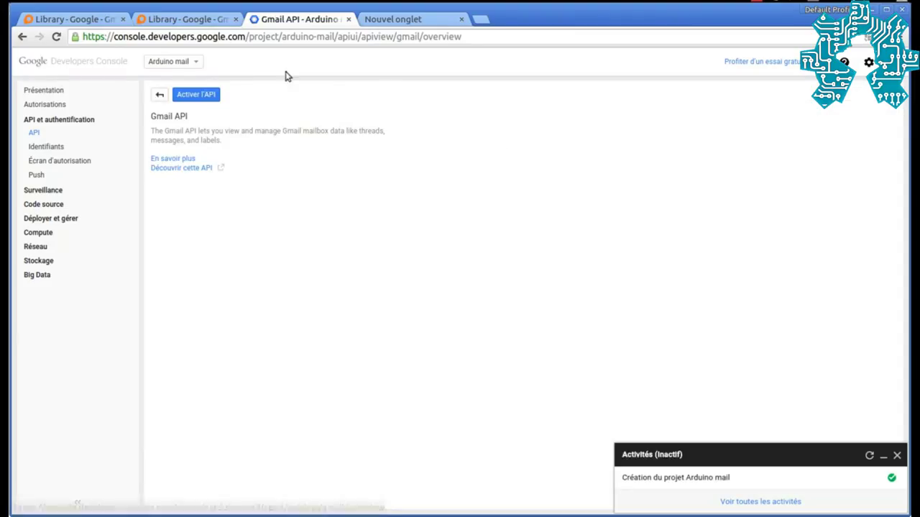
pyautogui.click(198, 95)
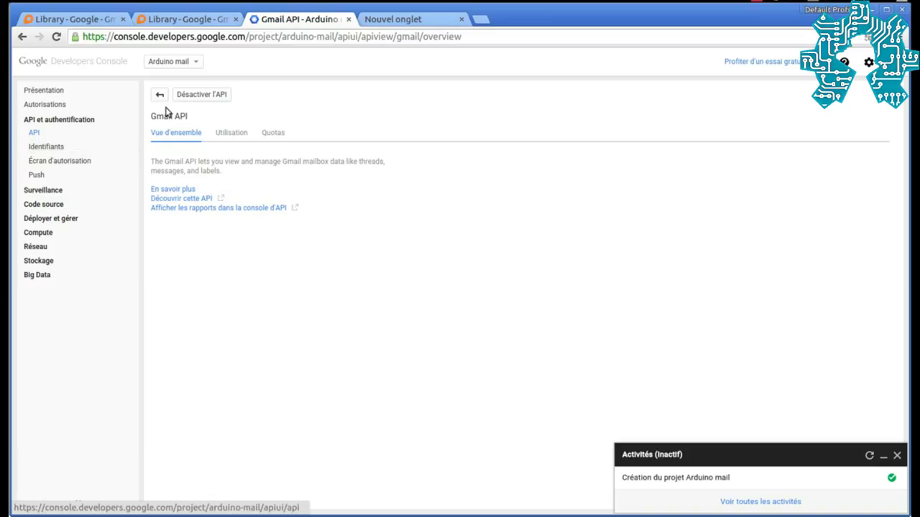
pyautogui.click(34, 132)
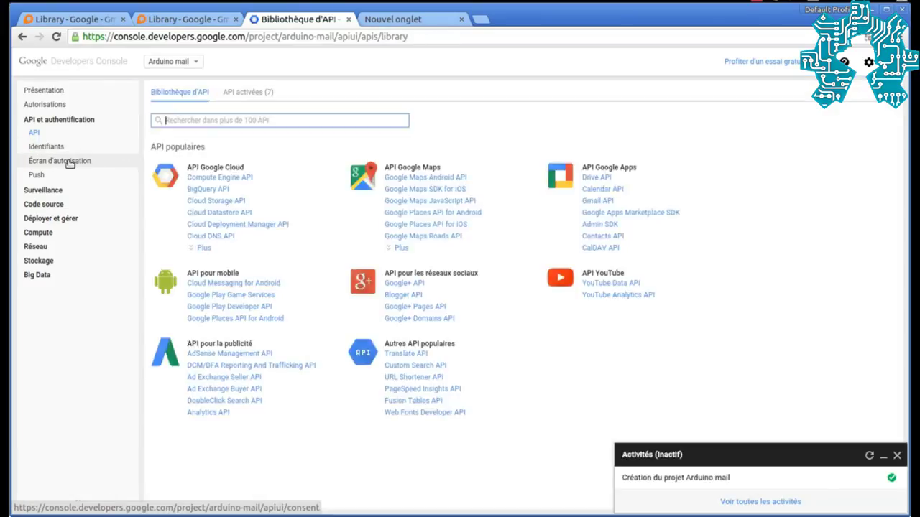
# Enter the product name Arduino Email on the consent screen and save it.
pyautogui.click(59, 161)
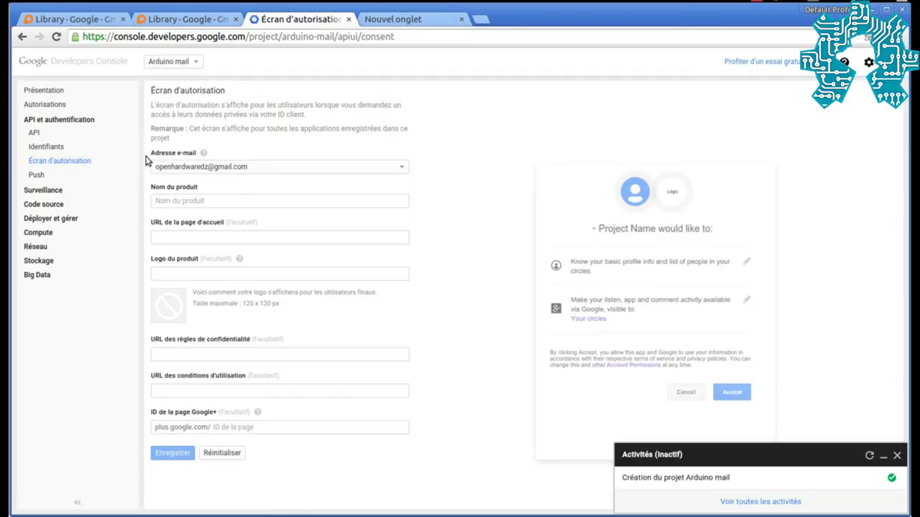
pyautogui.click(279, 201)
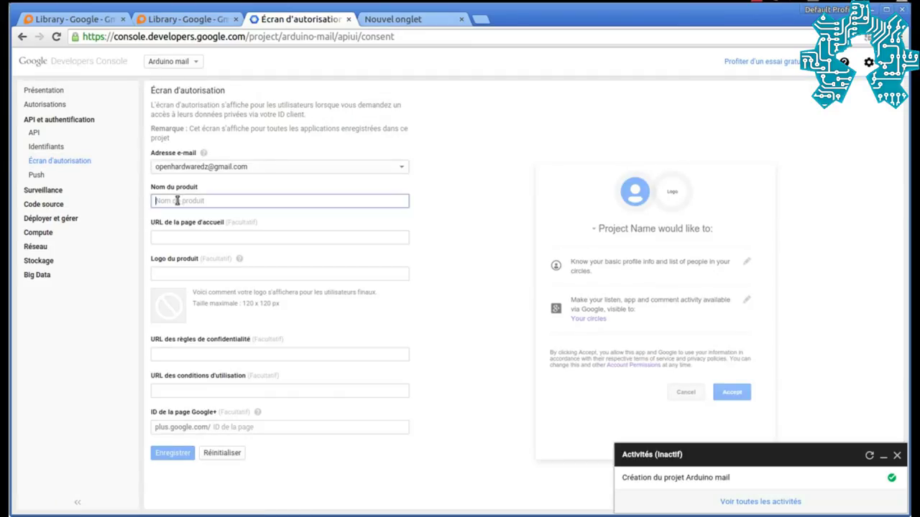
pyautogui.write('Arduino')
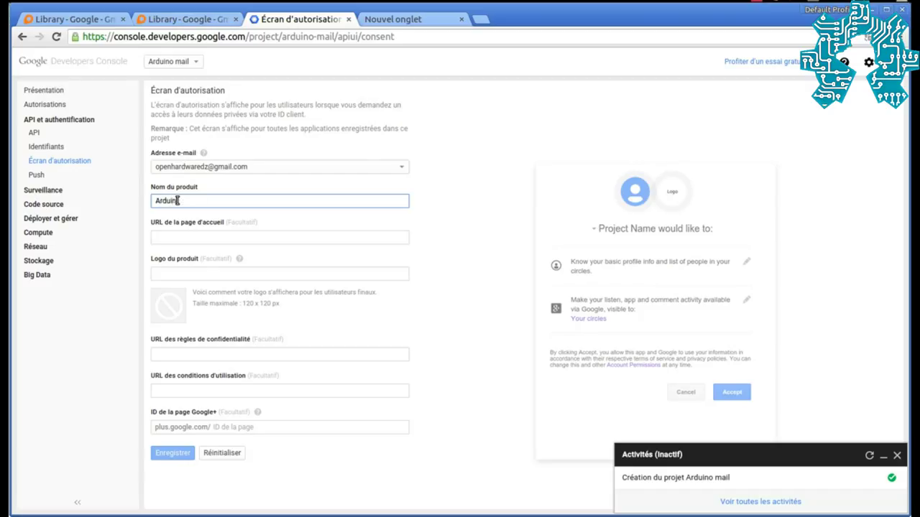
pyautogui.write('Email')
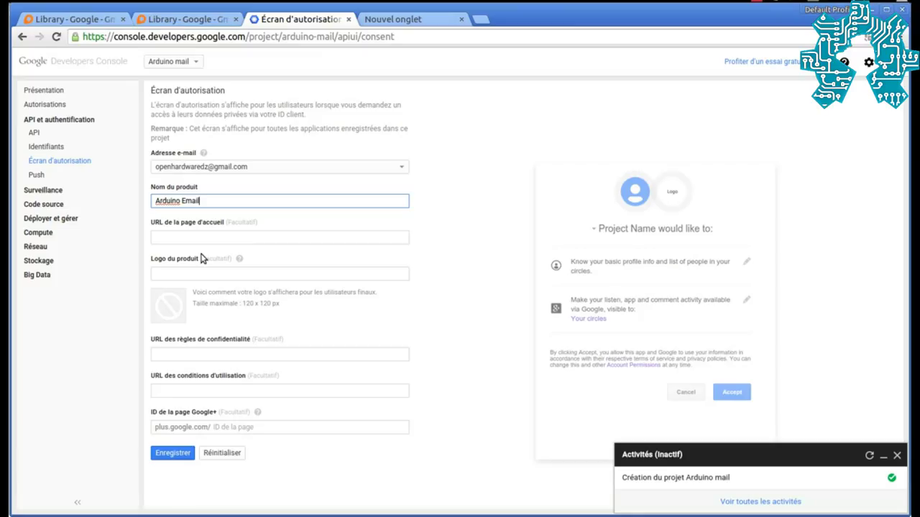
pyautogui.moveTo(169, 307)
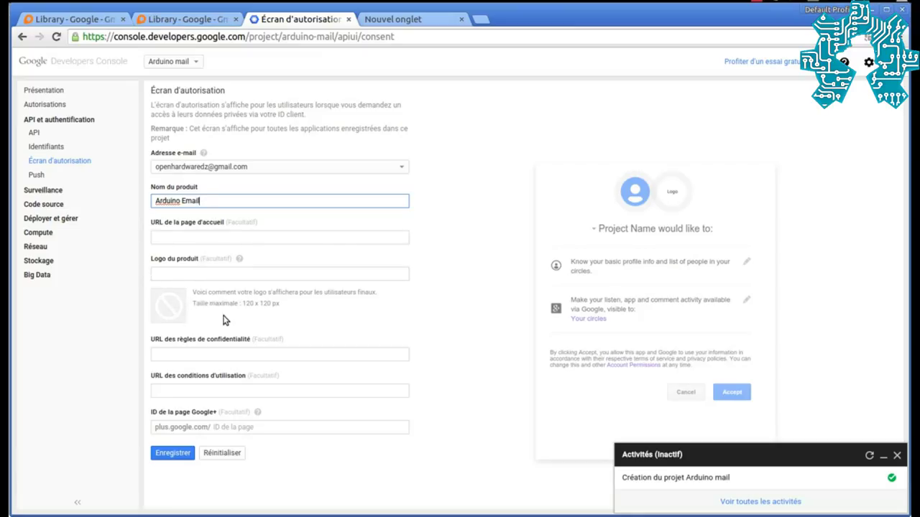
pyautogui.moveTo(186, 411)
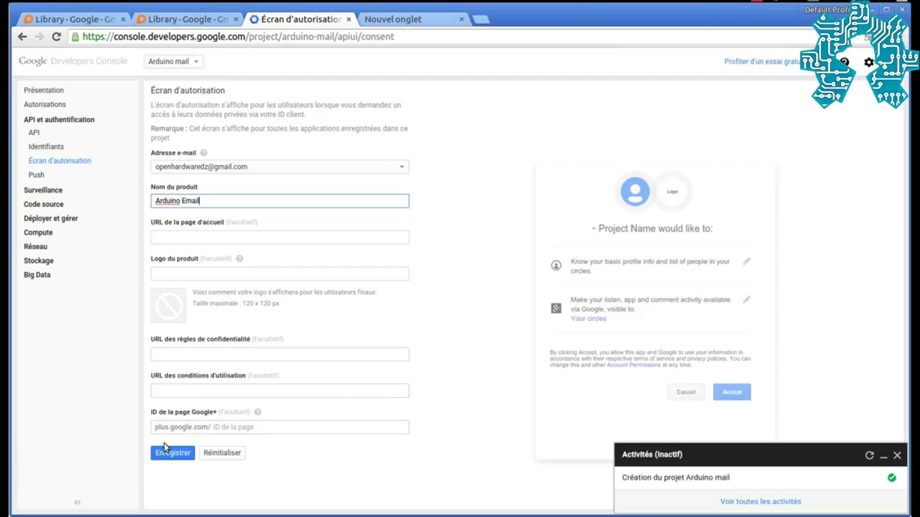
pyautogui.click(169, 454)
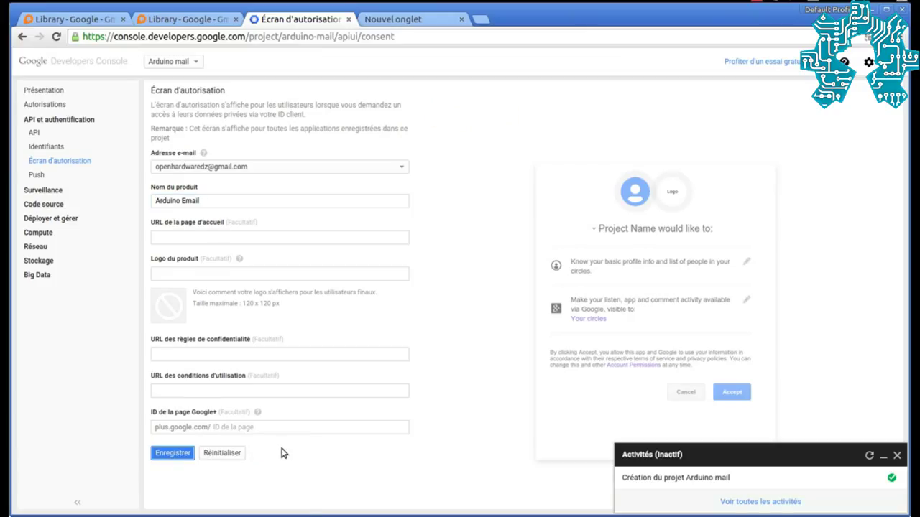
pyautogui.click(42, 147)
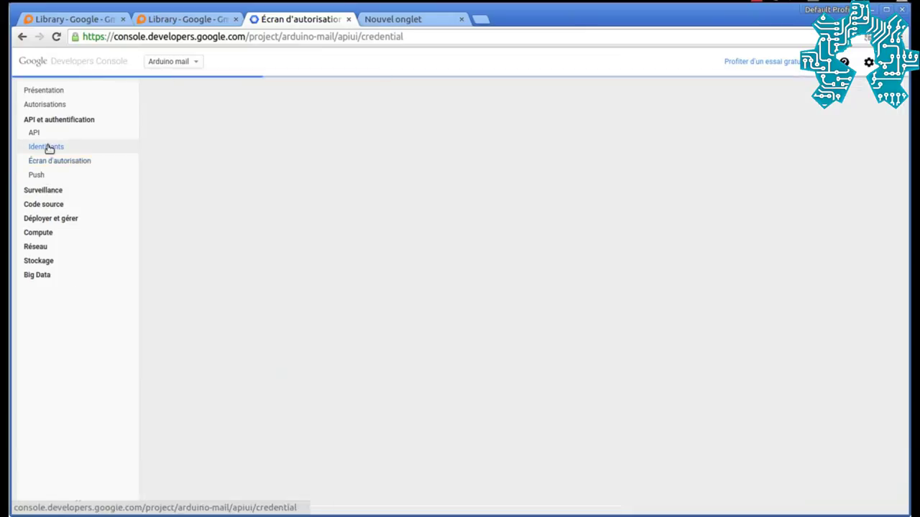
pyautogui.click(46, 147)
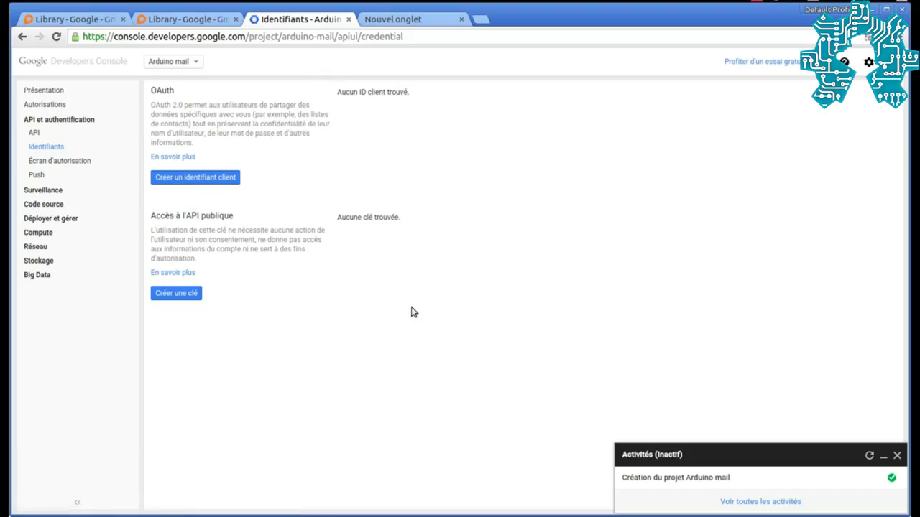
pyautogui.click(196, 177)
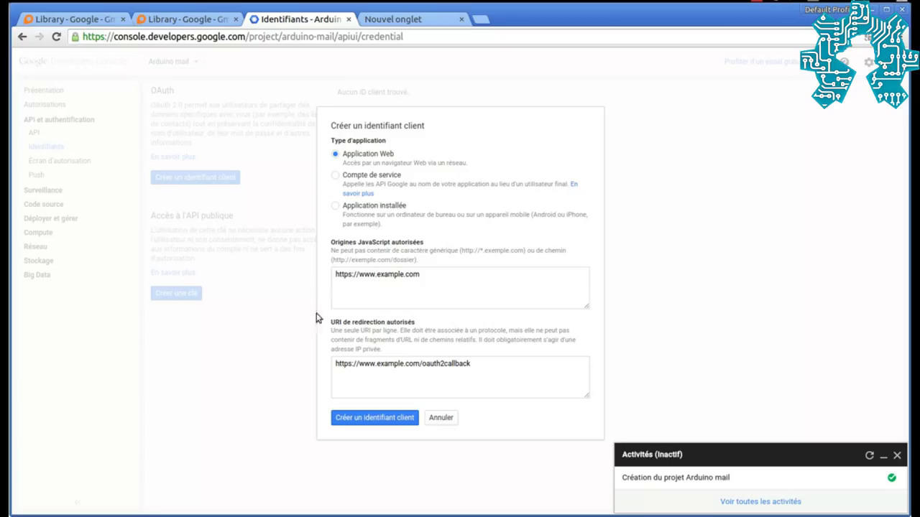
pyautogui.moveTo(332, 321)
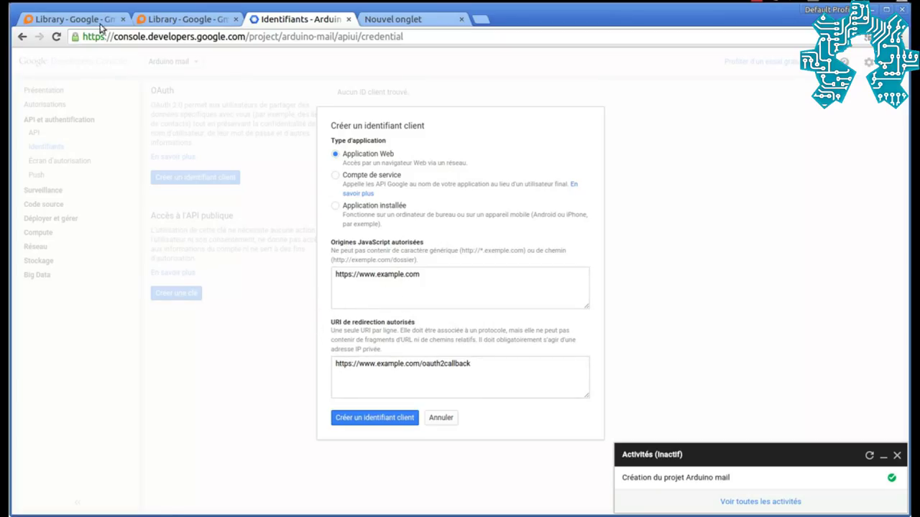
pyautogui.click(69, 16)
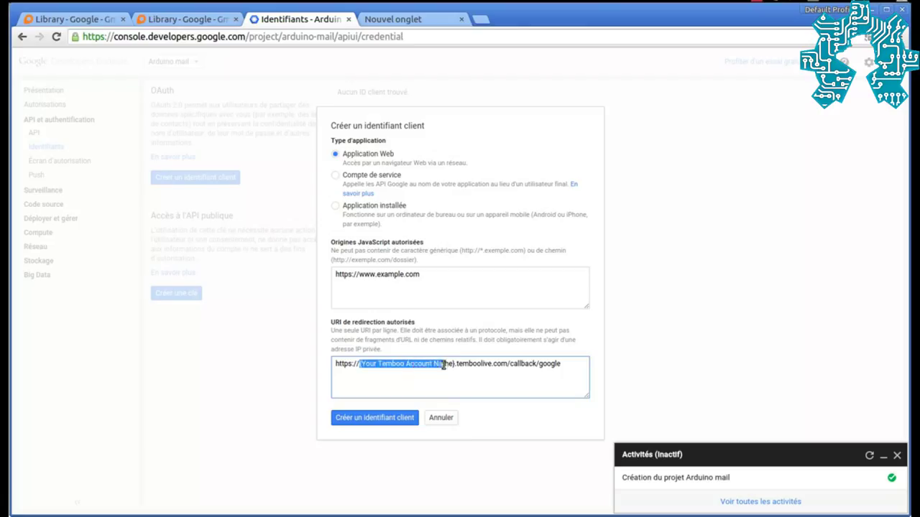
pyautogui.write('openhardwarealgerie')
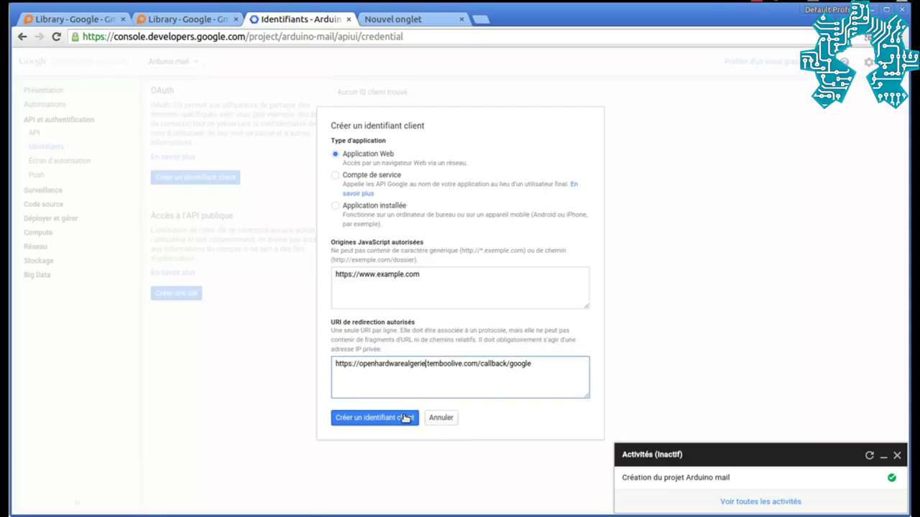
pyautogui.click(373, 416)
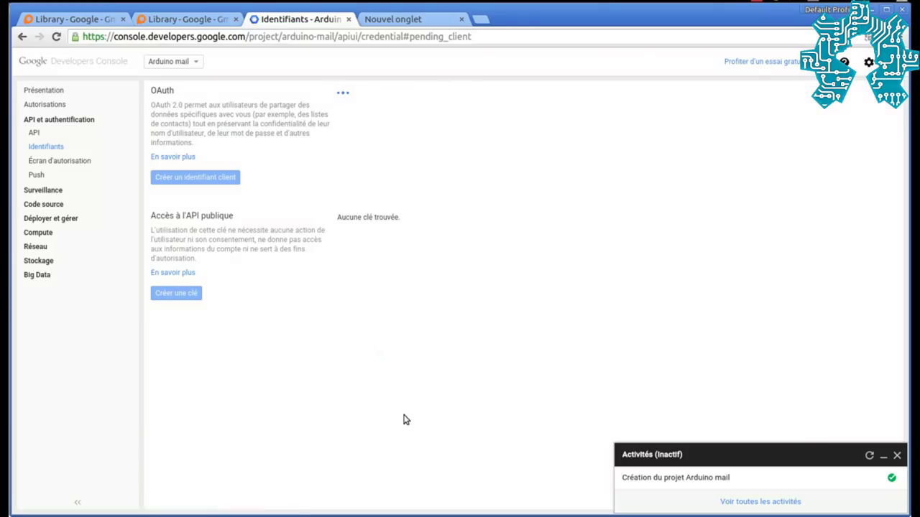
# Review the new client ID and secret, then return to the Temboo Gmailv2 page.
pyautogui.click(196, 177)
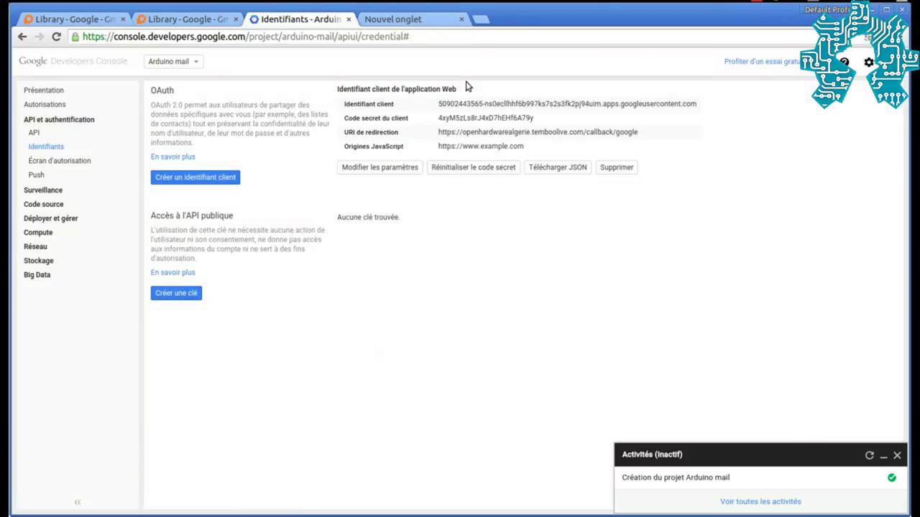
pyautogui.moveTo(357, 118)
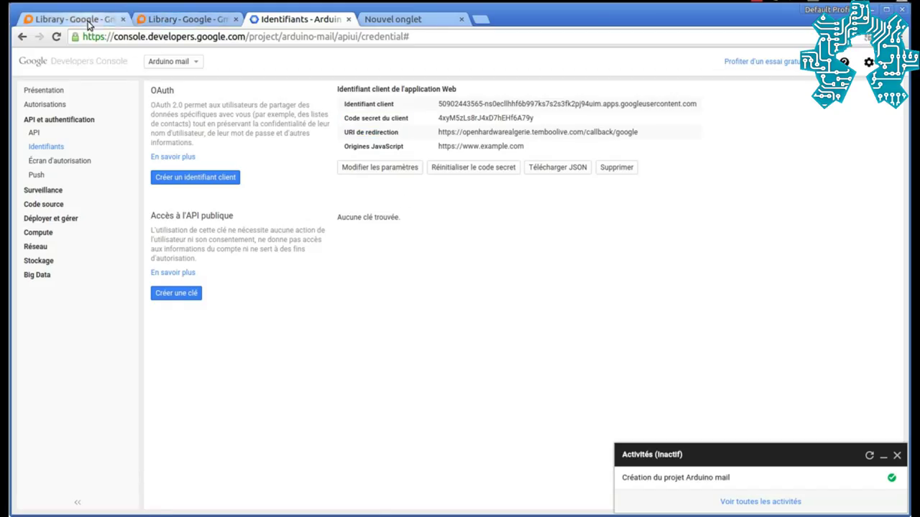
pyautogui.click(71, 14)
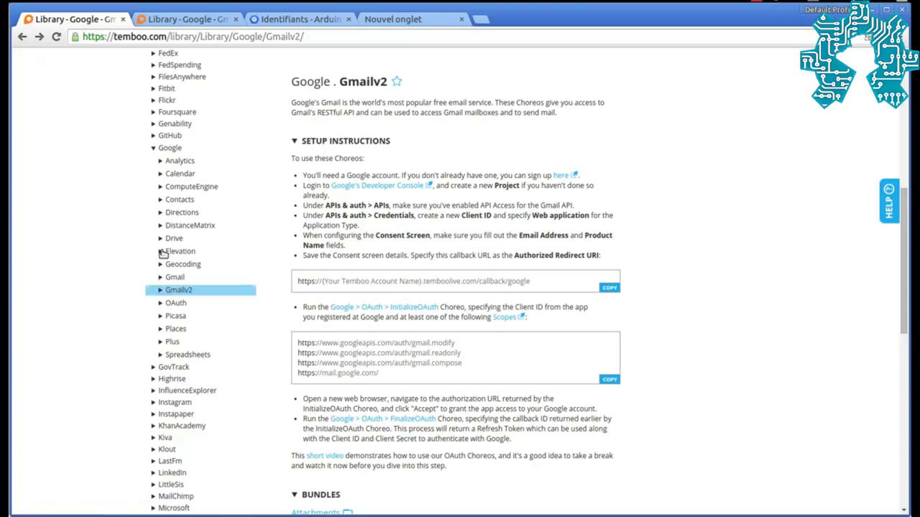
# Fill InitializeOAuth with the Google client ID and Gmail scopes and run it.
pyautogui.click(176, 302)
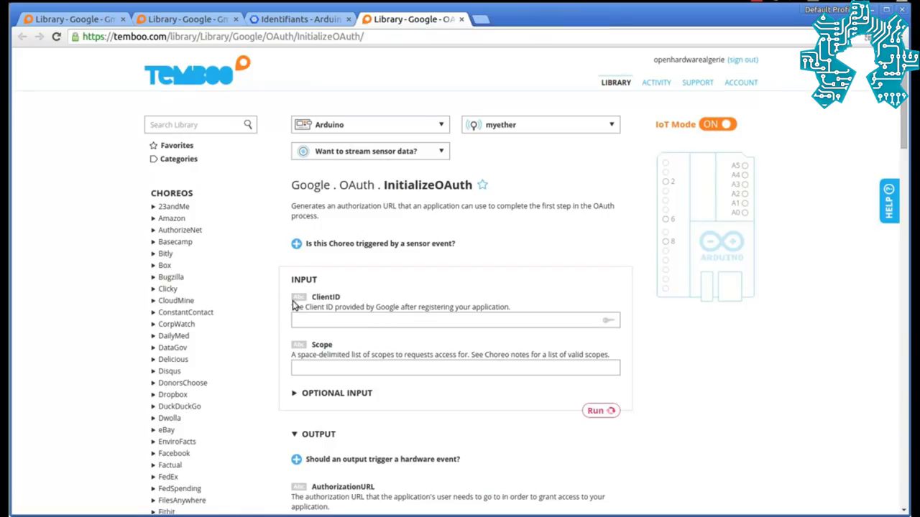
pyautogui.moveTo(467, 301)
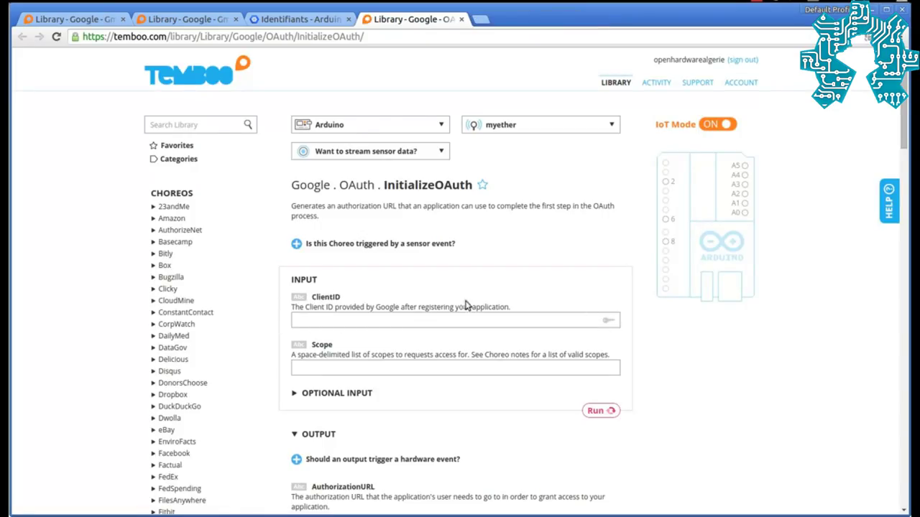
pyautogui.click(308, 20)
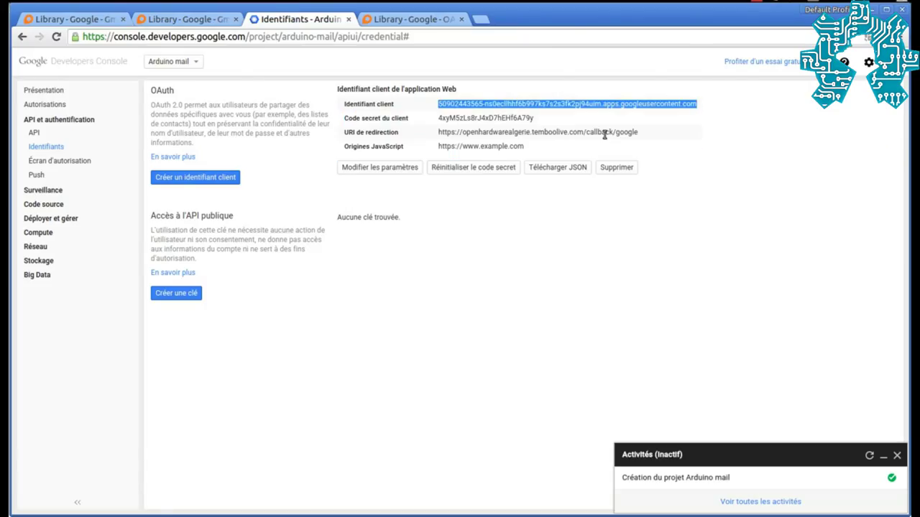
pyautogui.click(420, 21)
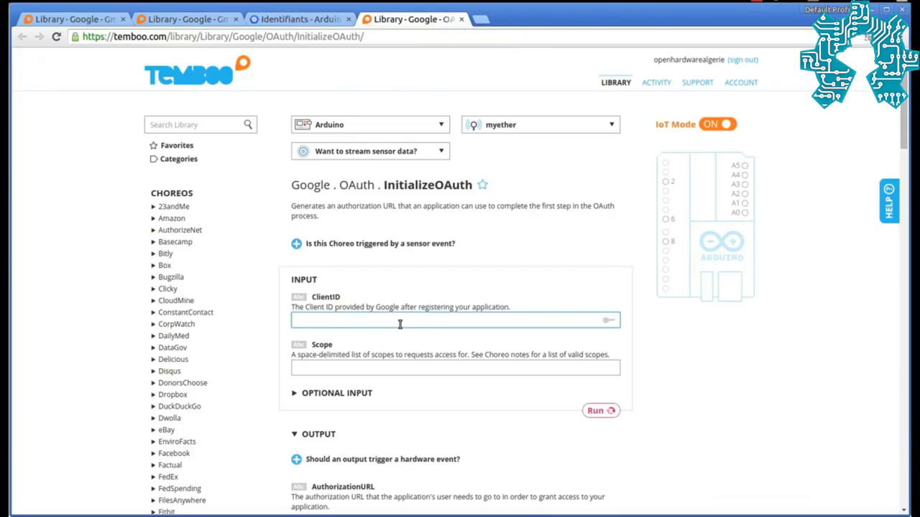
pyautogui.write('50902443565-ns0ecllhhf6b997ks7s2s3fk2pj94uim.apps.googleusercontent.com')
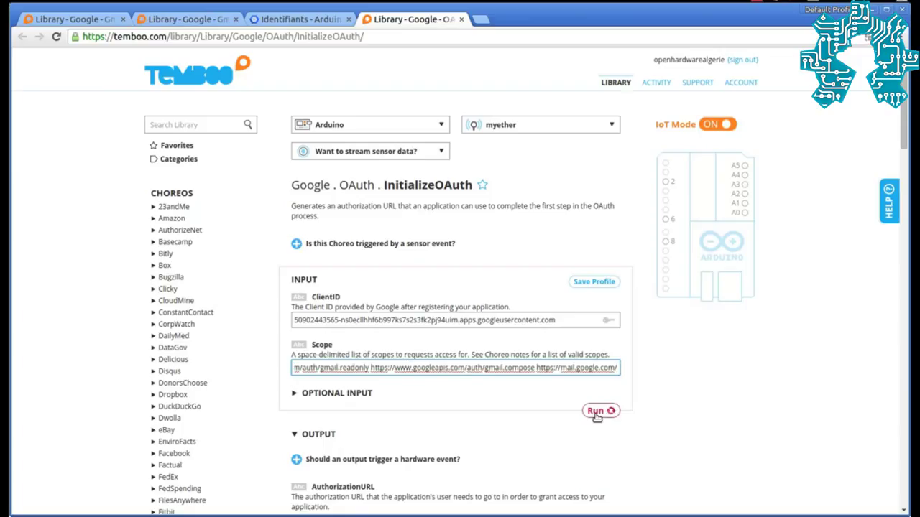
pyautogui.click(597, 411)
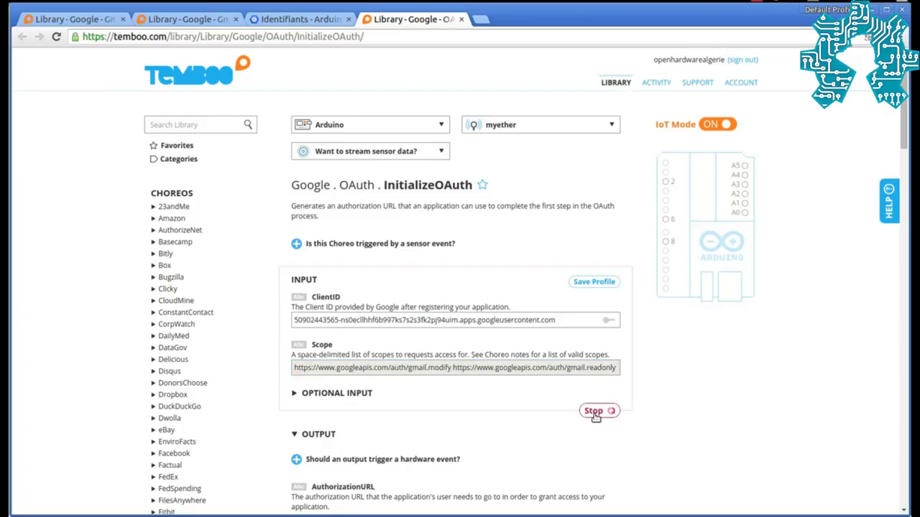
# Run InitializeOAuth and follow the returned AuthorizationURL link into a new tab.
pyautogui.click(598, 411)
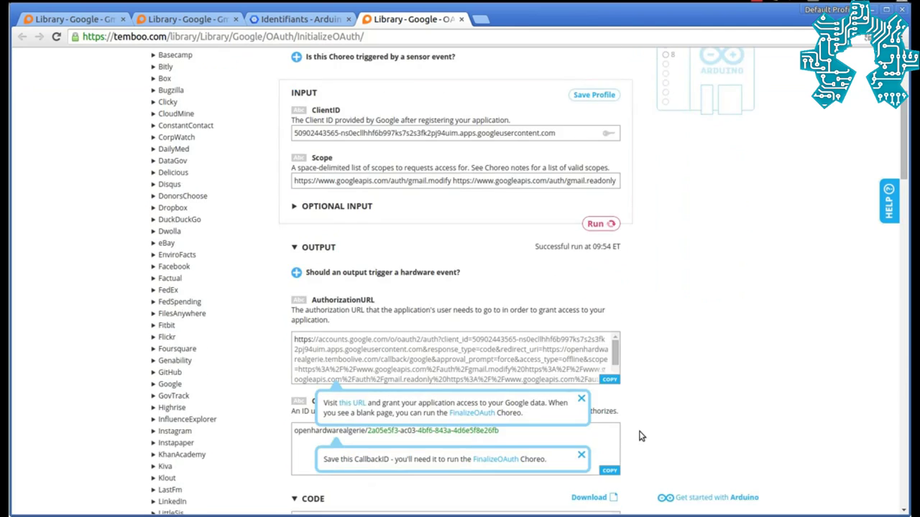
pyautogui.scroll(-3)
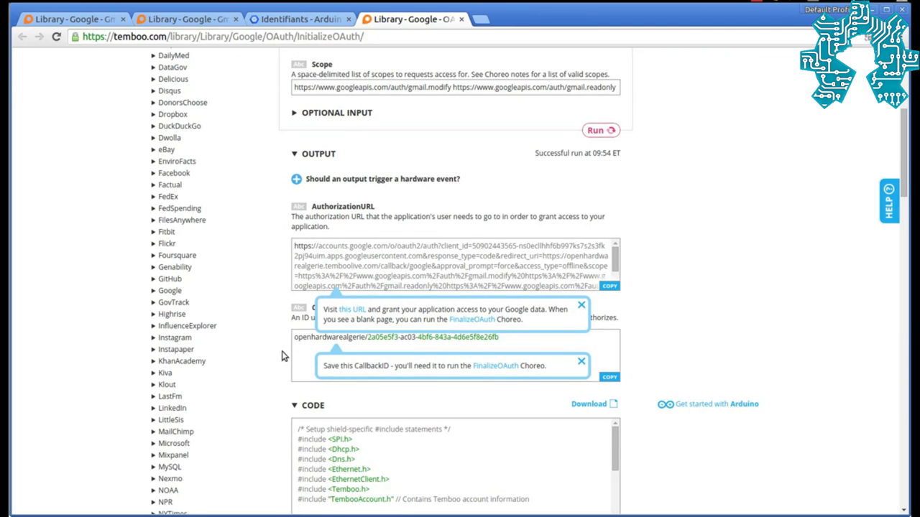
pyautogui.click(345, 309)
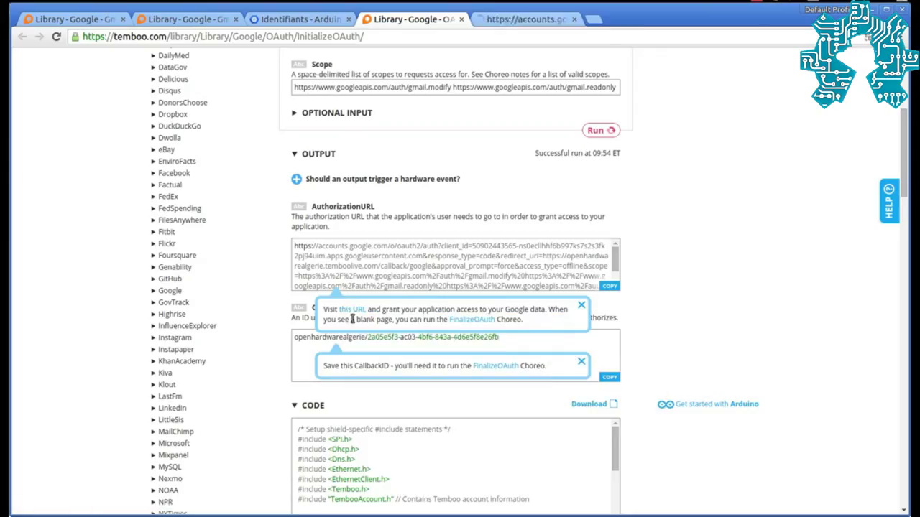
# Accept Arduino Email's Gmail permission request with J'accepte and return to Temboo.
pyautogui.click(331, 309)
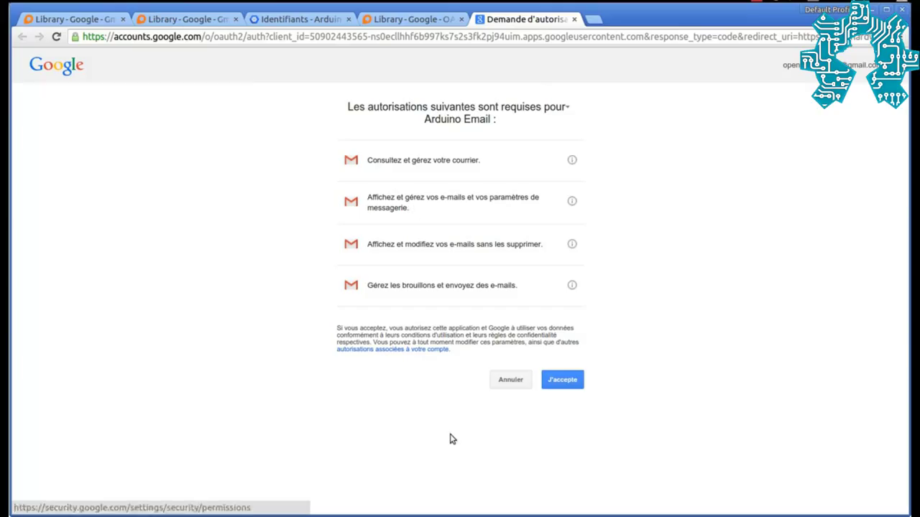
pyautogui.click(561, 379)
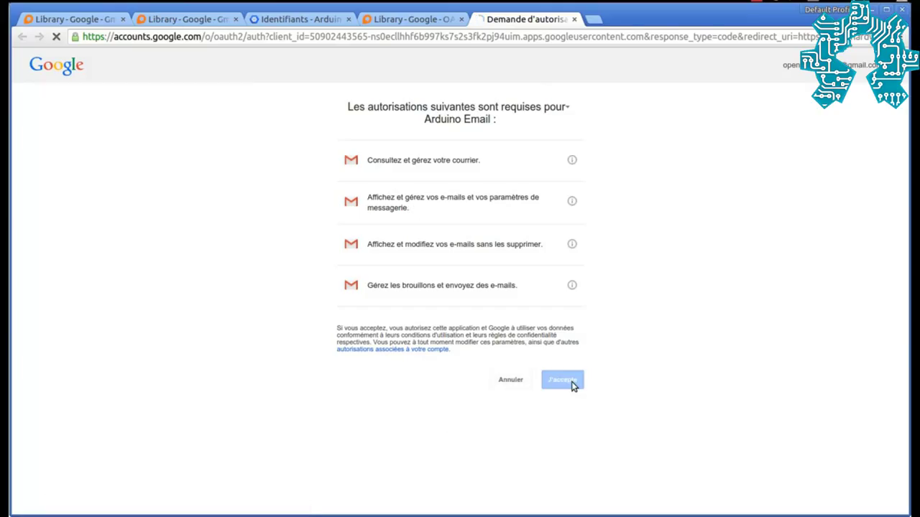
pyautogui.click(561, 380)
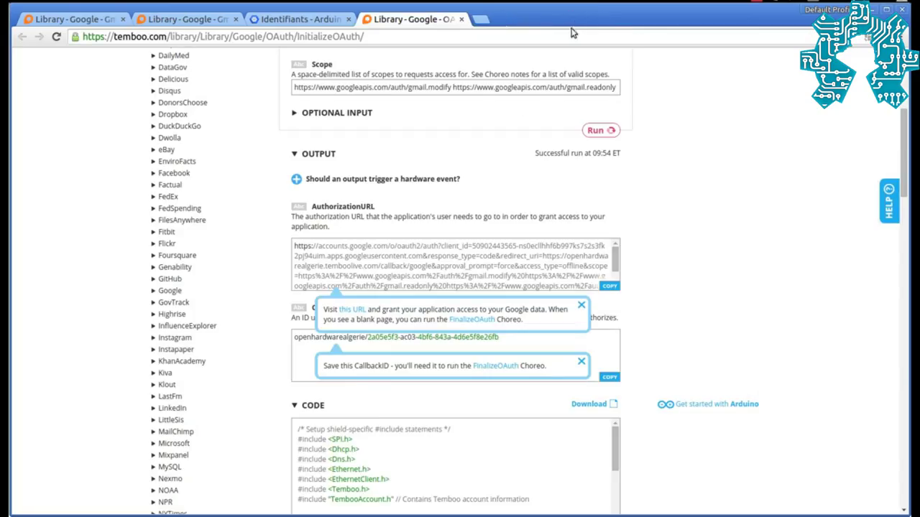
pyautogui.moveTo(471, 319)
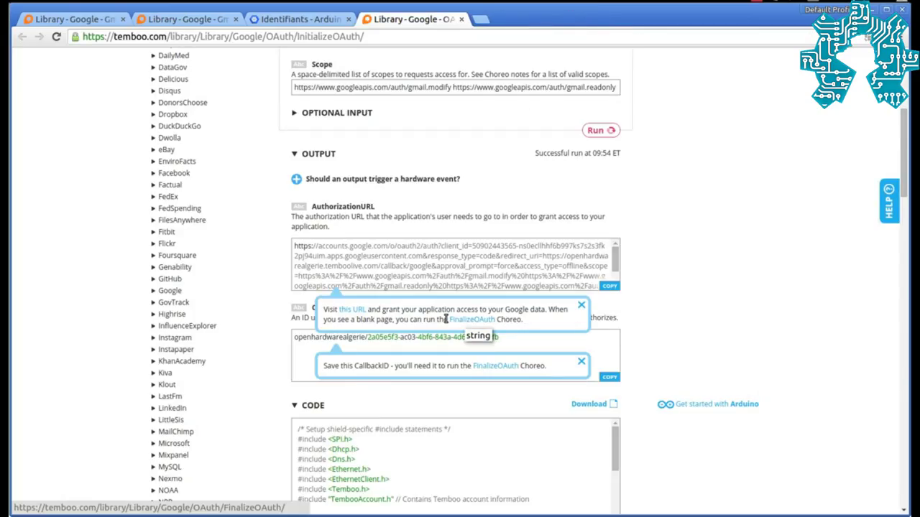
pyautogui.rightClick(471, 319)
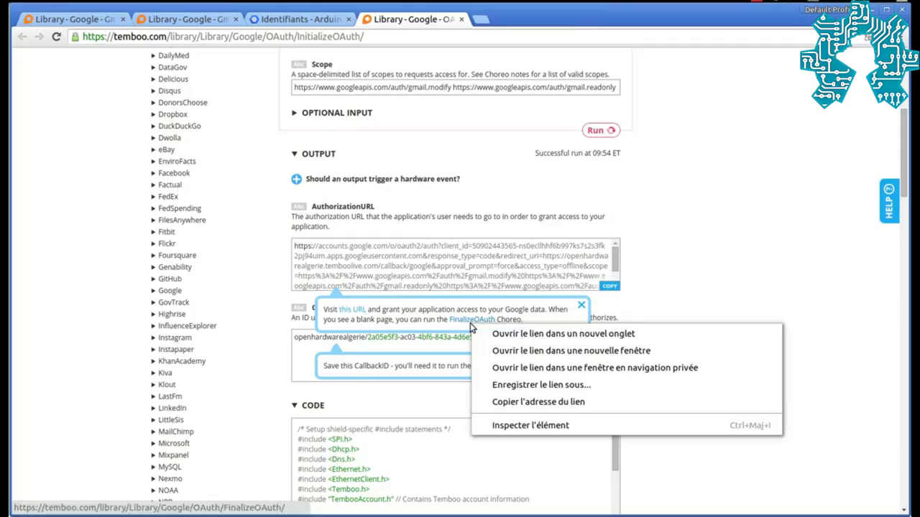
pyautogui.click(543, 334)
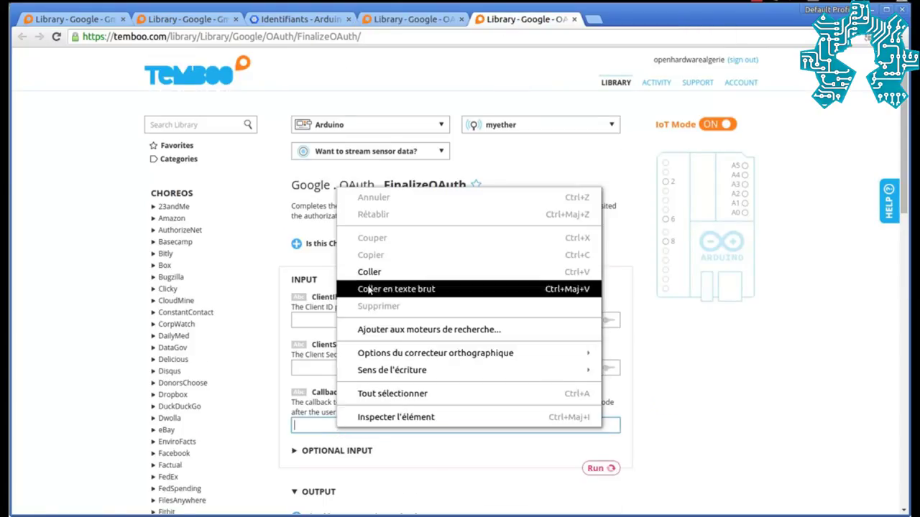
pyautogui.click(299, 19)
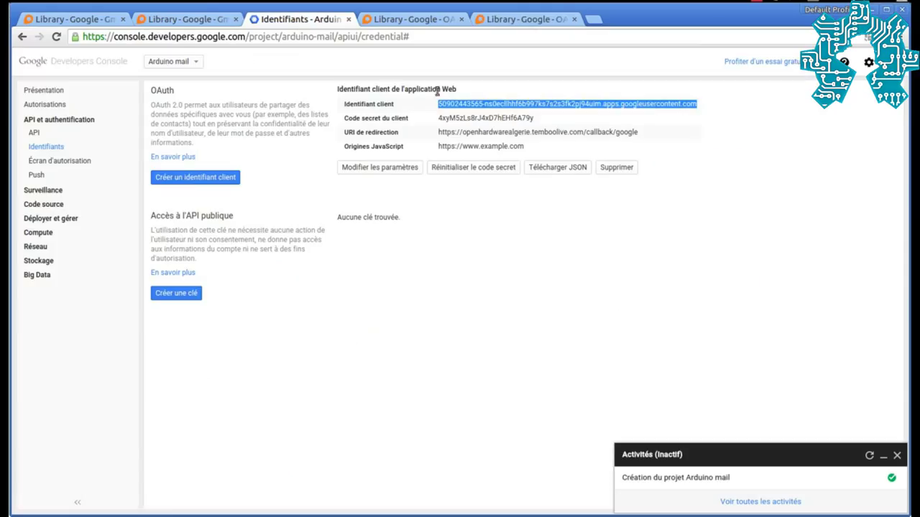
pyautogui.click(523, 20)
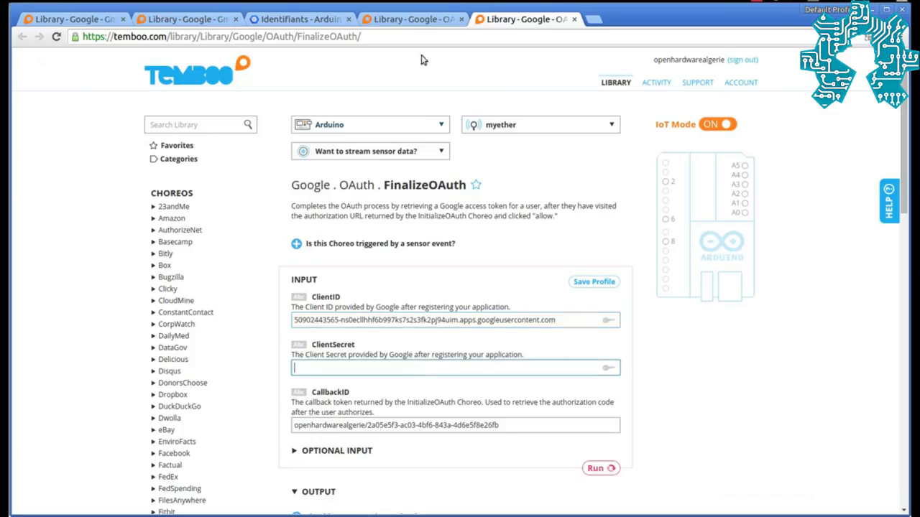
pyautogui.click(299, 19)
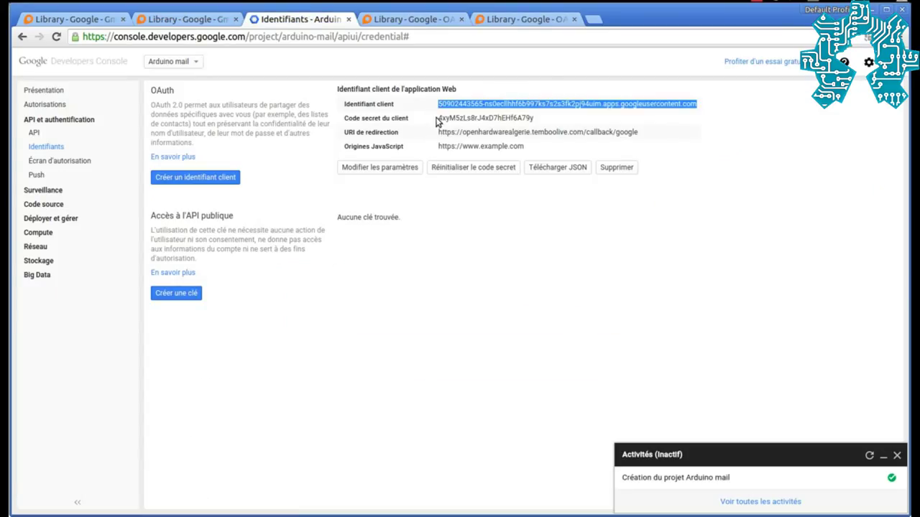
pyautogui.click(531, 20)
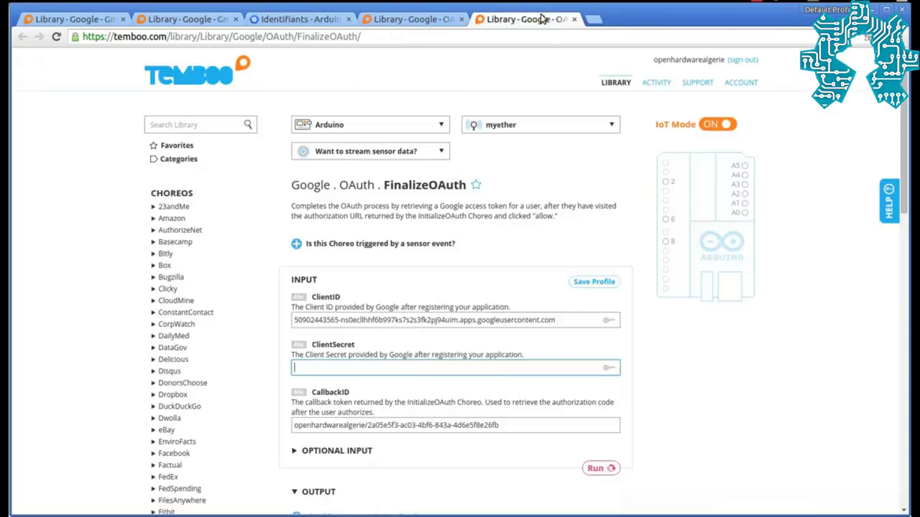
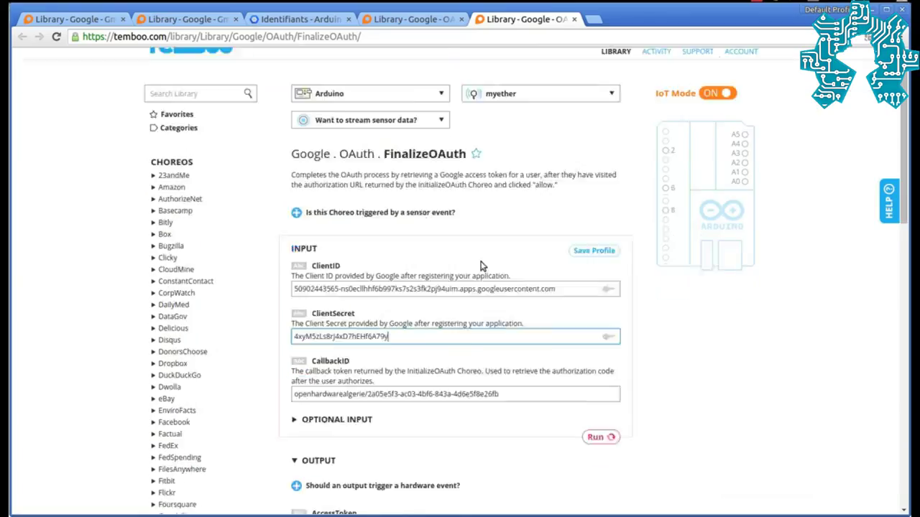
# Run FinalizeOAuth to get the access token and return to the Gmailv2 SendMessage choreo.
pyautogui.click(597, 437)
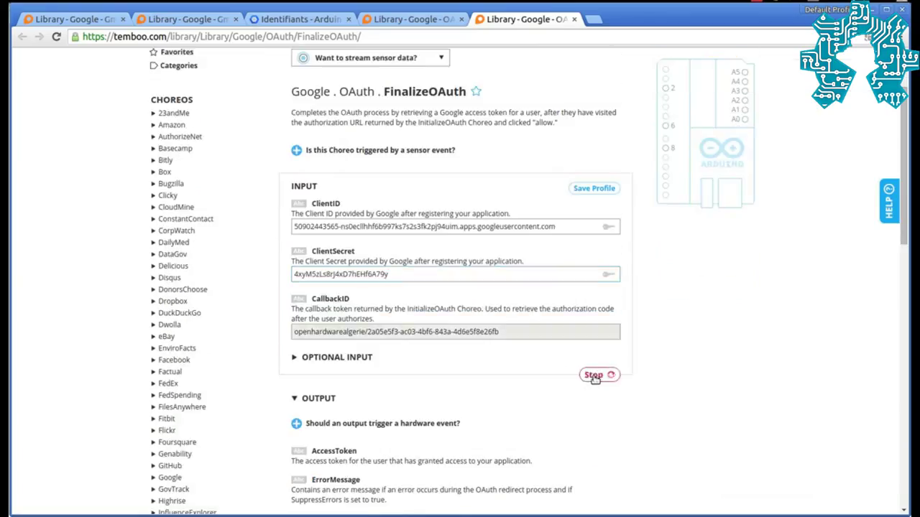
pyautogui.click(596, 374)
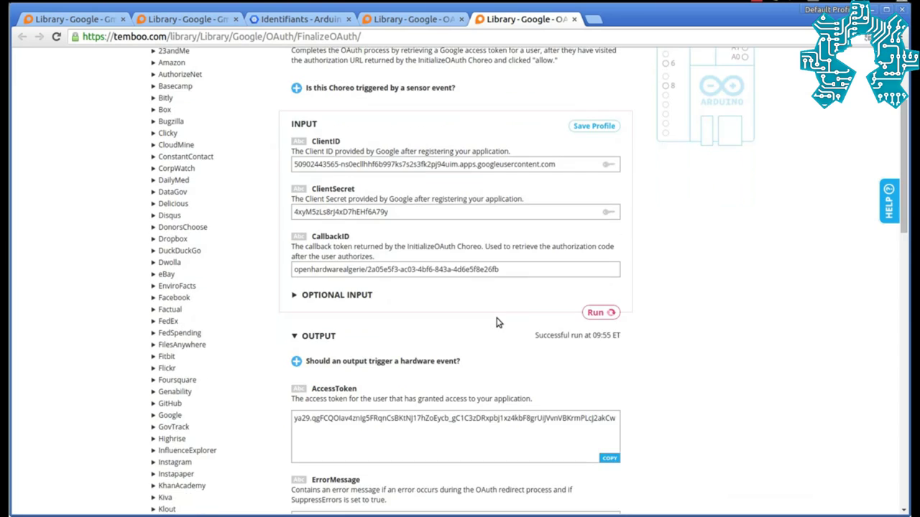
pyautogui.scroll(-3)
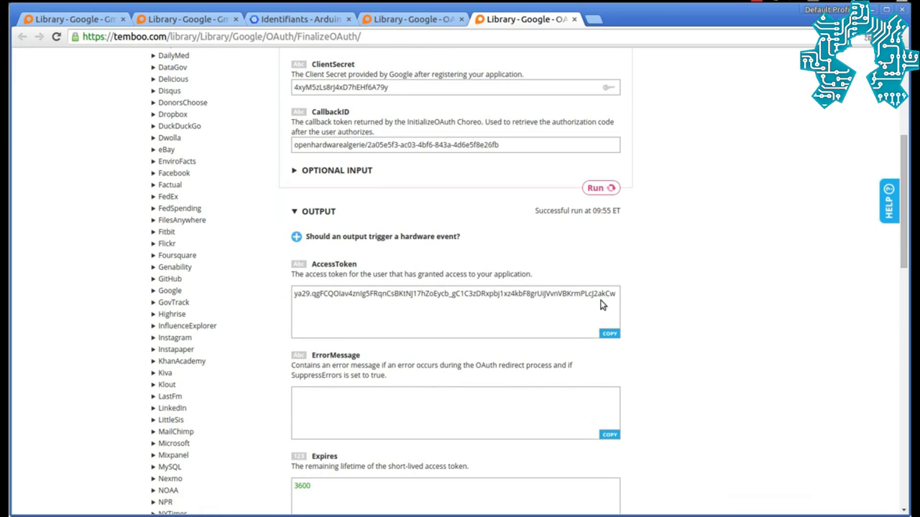
pyautogui.click(609, 333)
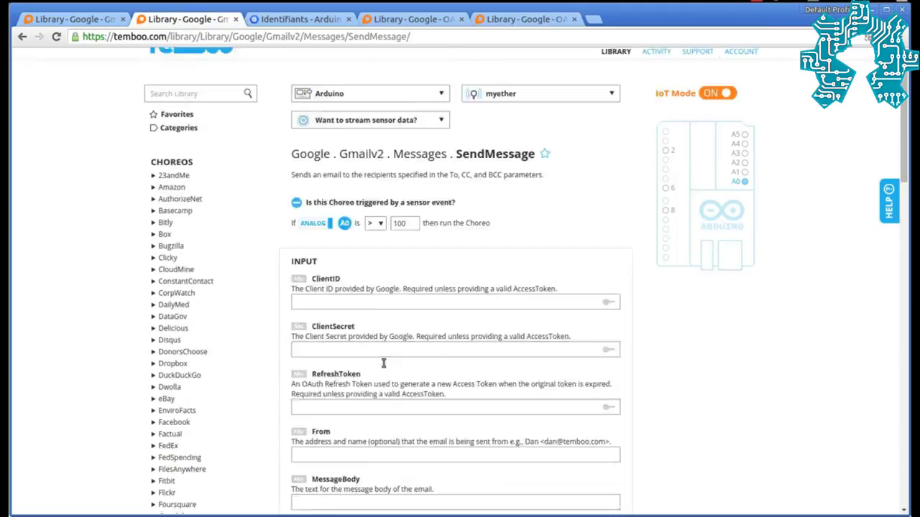
# Enter the client credentials, refresh token and the openha... sender address into SendMessage.
pyautogui.scroll(-3)
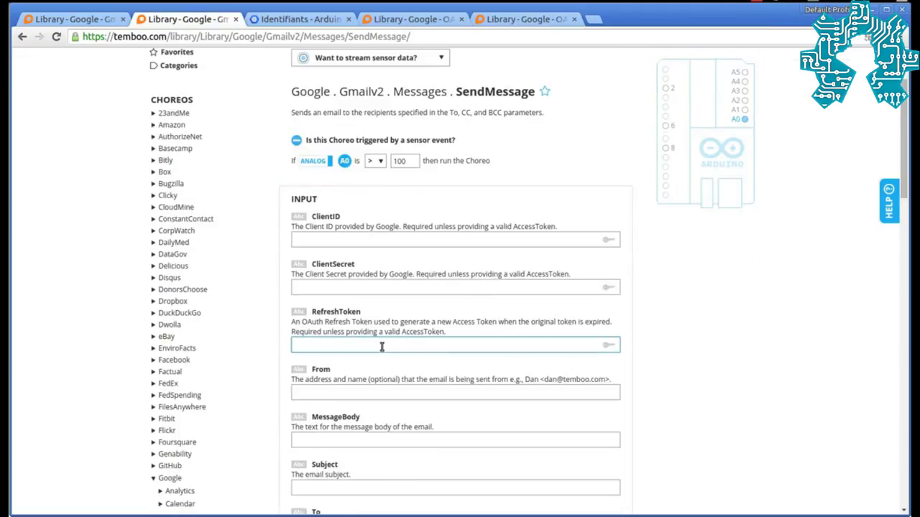
pyautogui.click(454, 345)
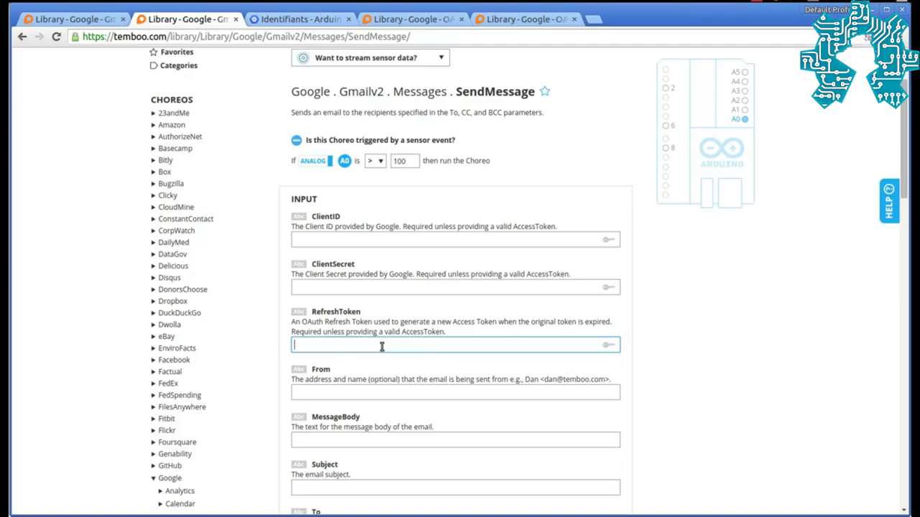
pyautogui.click(308, 19)
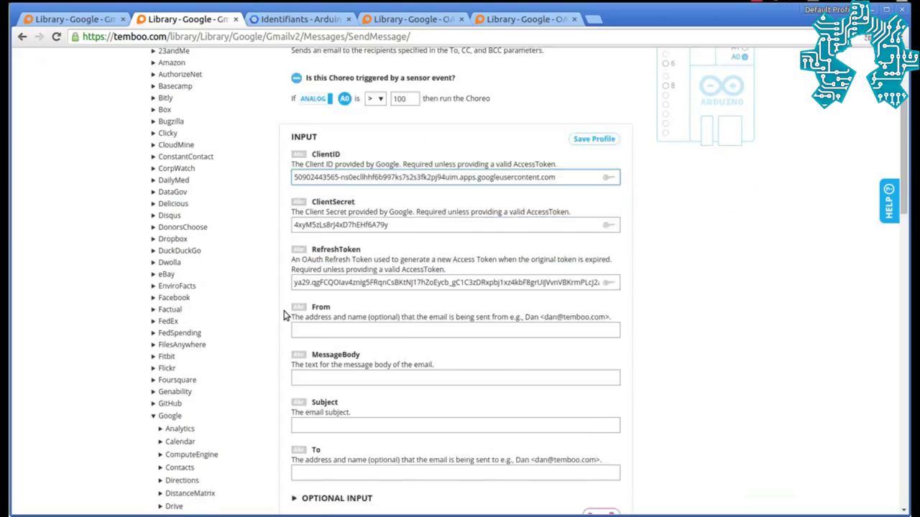
pyautogui.scroll(-3)
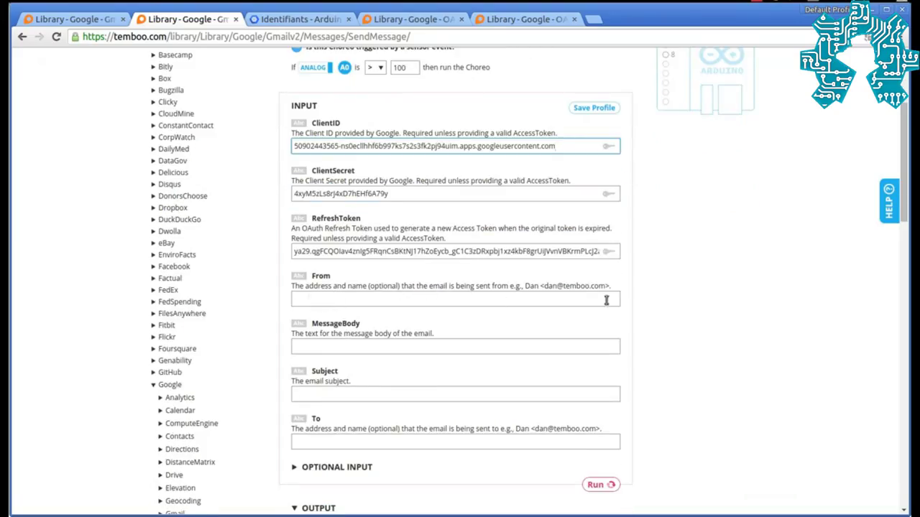
pyautogui.click(456, 299)
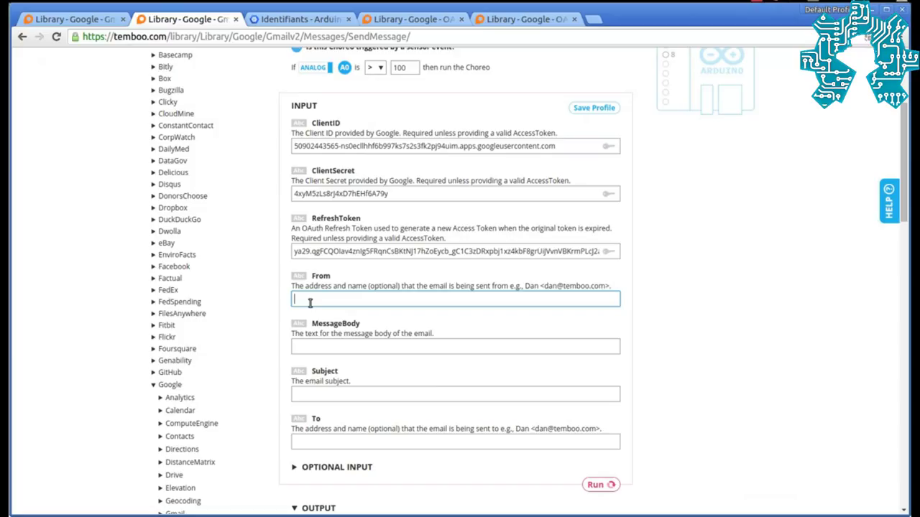
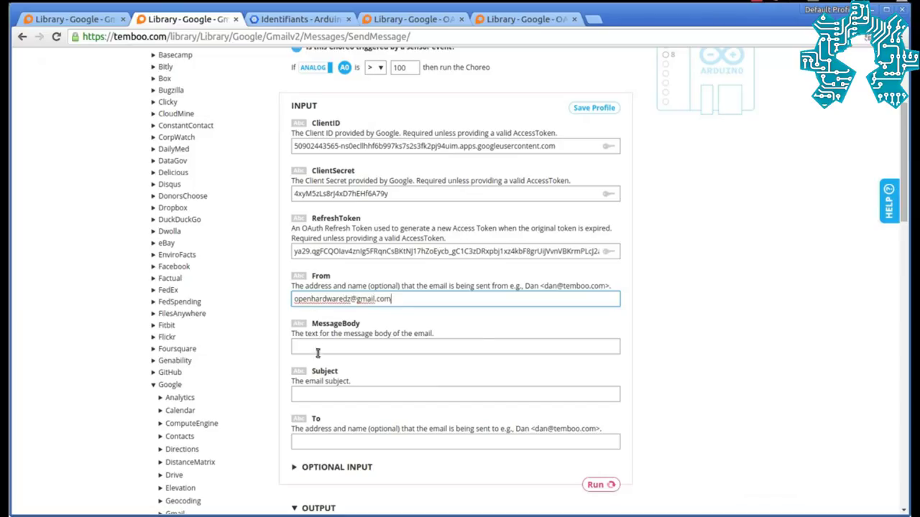
# Fill body 'le Capteur dépasse la valeur 100', subject 'alerte capteur' and recipient ecamania@...
pyautogui.click(454, 346)
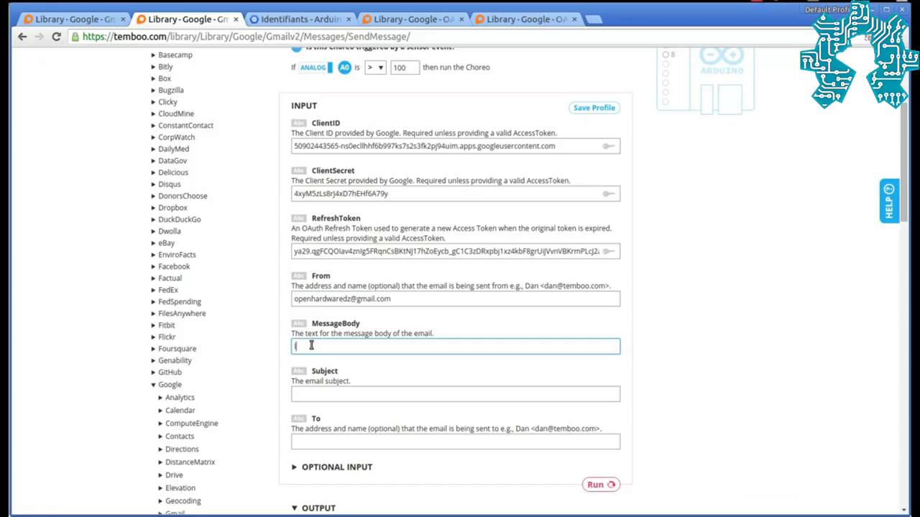
pyautogui.write('le Capteur dépass')
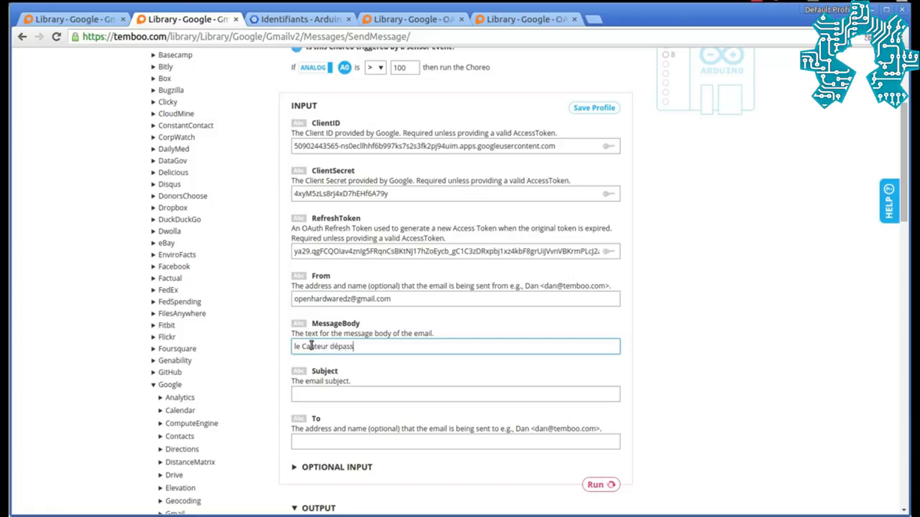
pyautogui.write('la valeur 100')
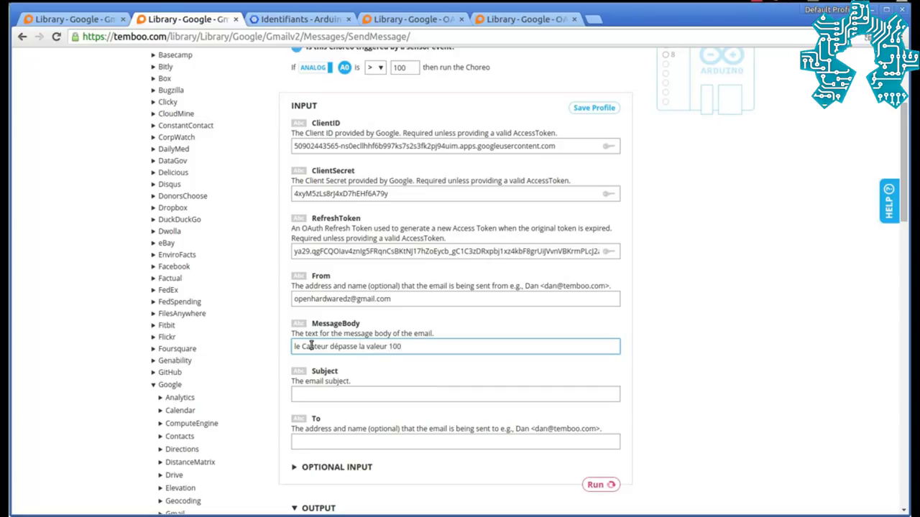
pyautogui.click(455, 395)
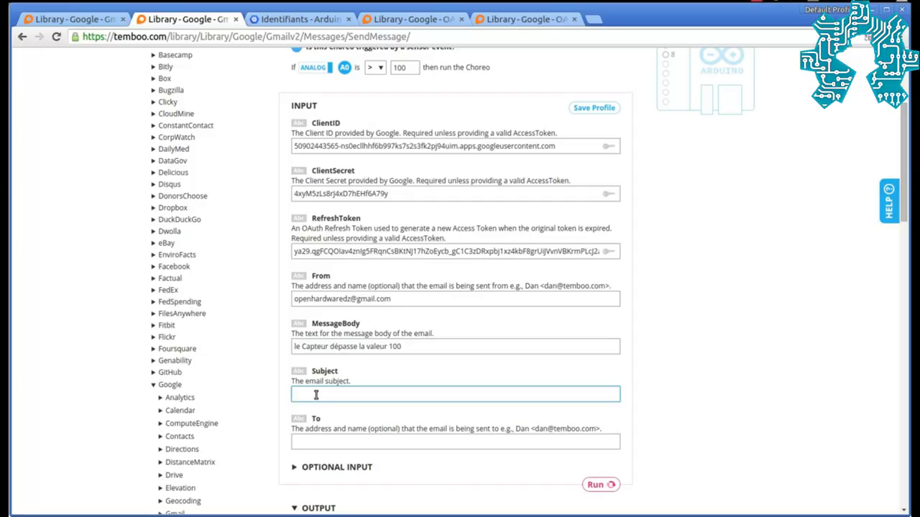
pyautogui.write('alerte capteur')
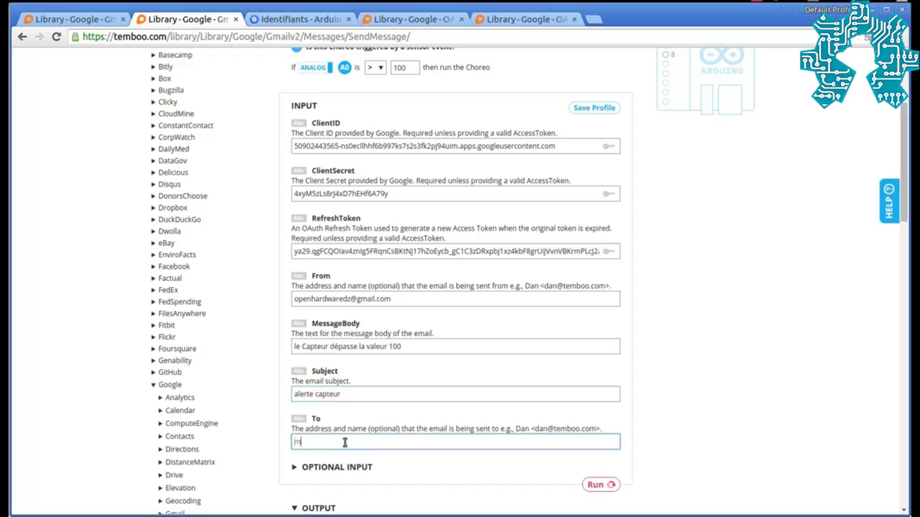
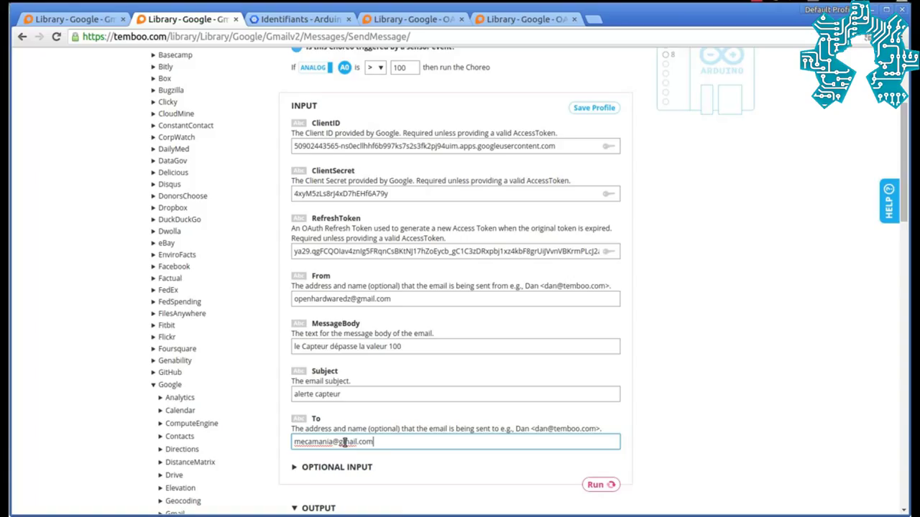
pyautogui.scroll(-3)
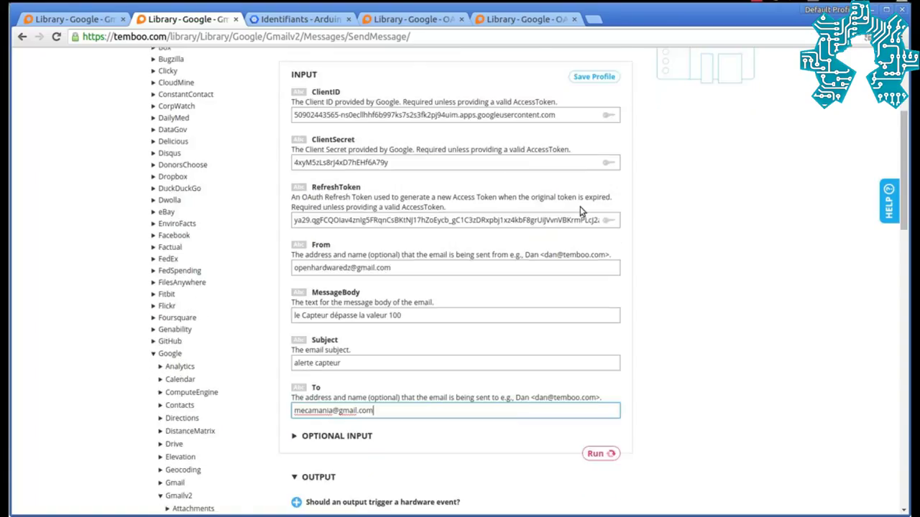
pyautogui.scroll(-3)
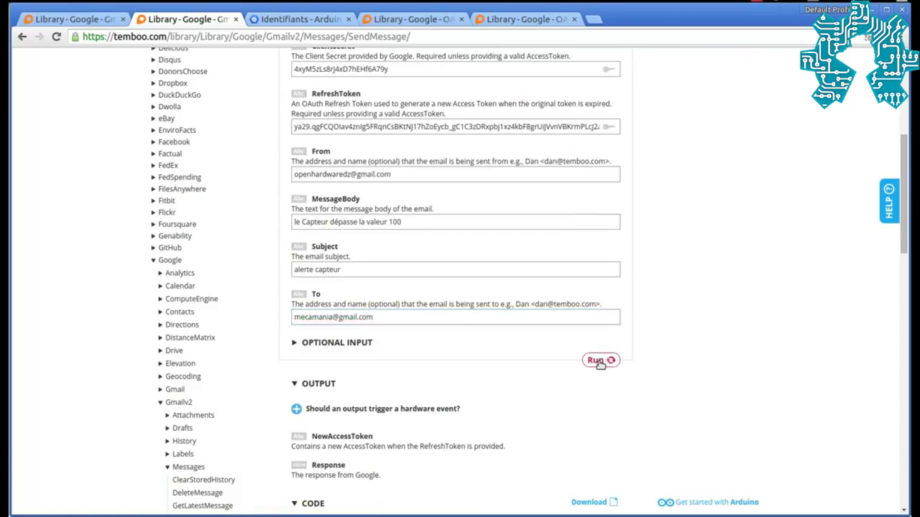
# Run SendMessage successfully and download the generated Arduino sketch from the CODE section.
pyautogui.click(598, 359)
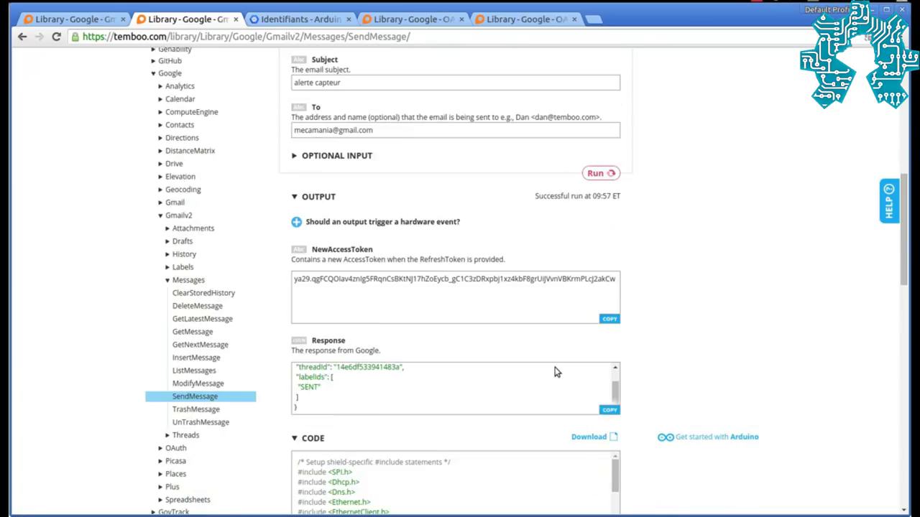
pyautogui.scroll(-3)
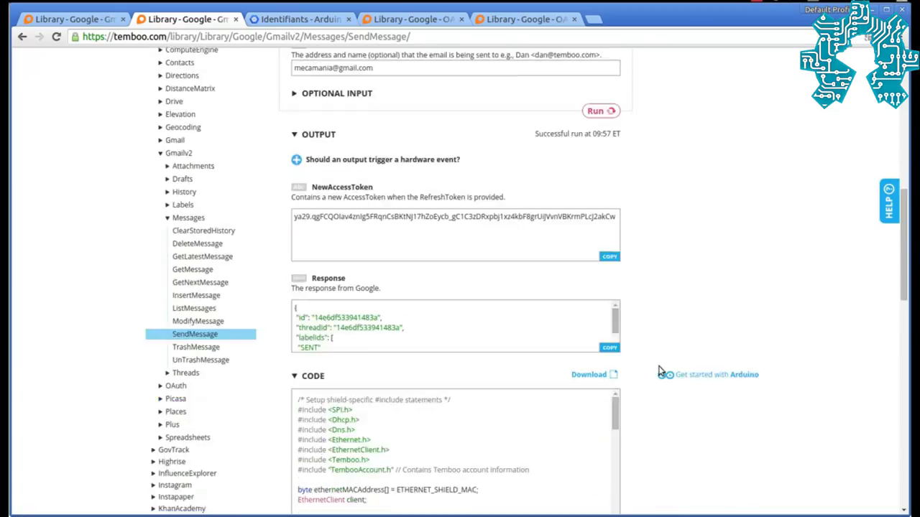
pyautogui.scroll(-3)
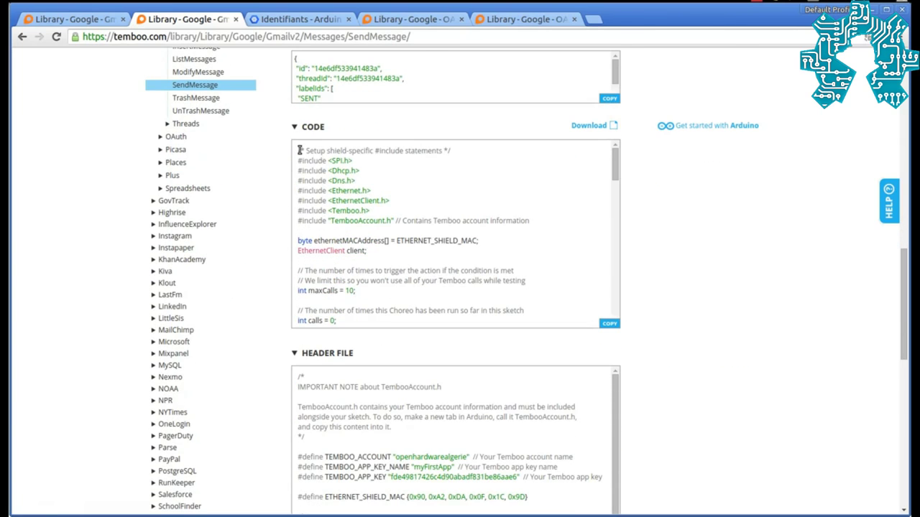
pyautogui.moveTo(299, 150); pyautogui.dragTo(391, 202)
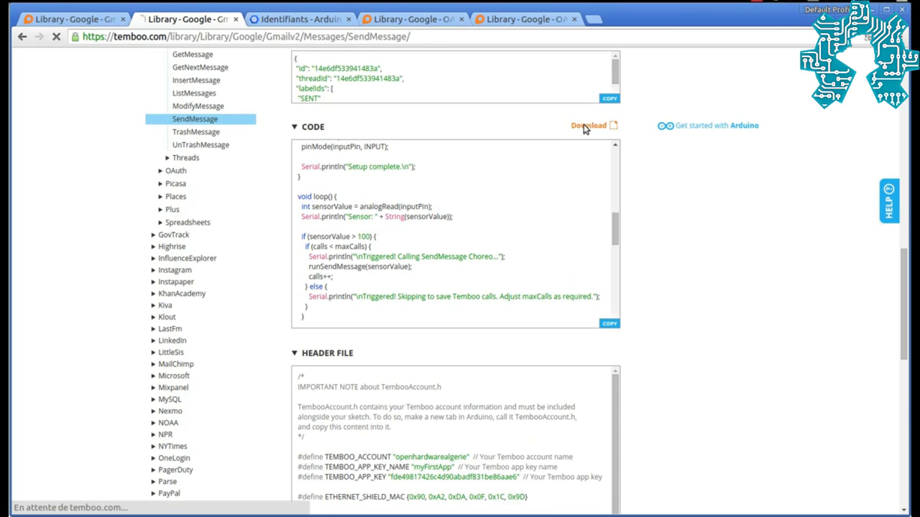
pyautogui.click(588, 125)
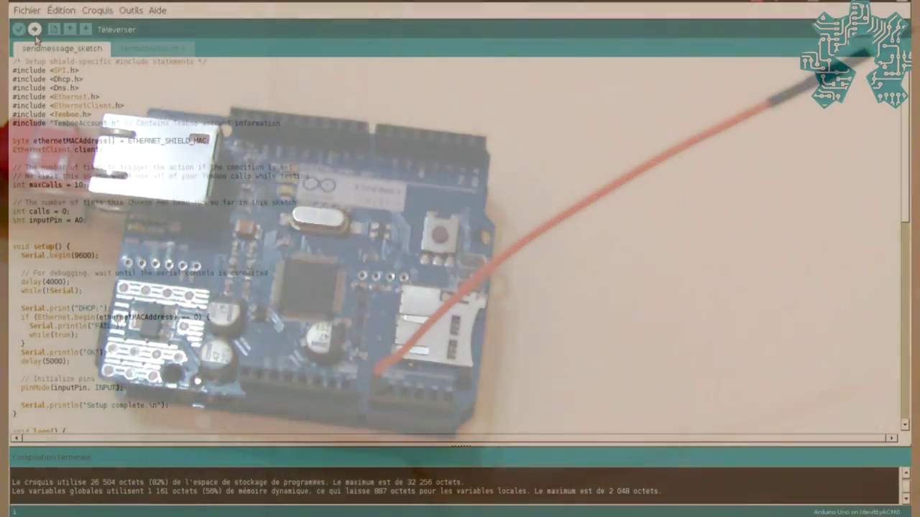
# Verify the sketch, select Arduino Uno as board type and upload it with Téléverser.
pyautogui.click(17, 30)
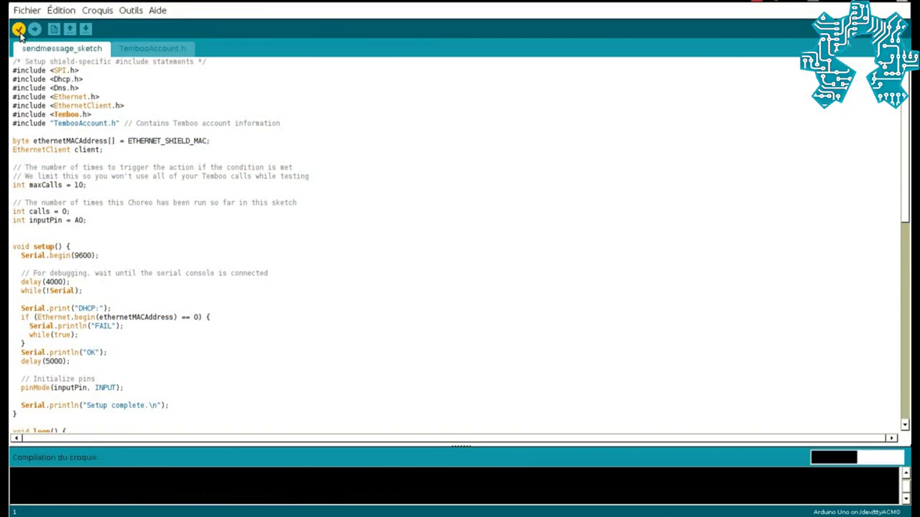
pyautogui.click(17, 29)
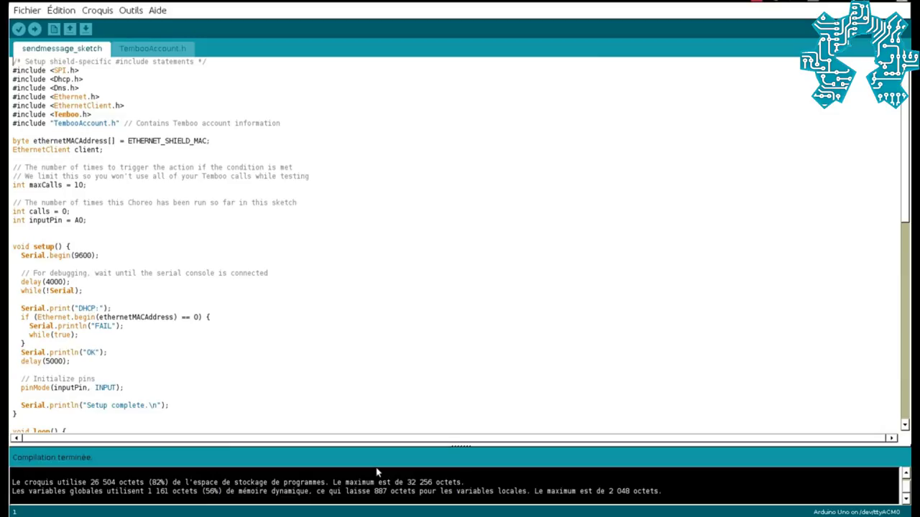
pyautogui.moveTo(350, 468)
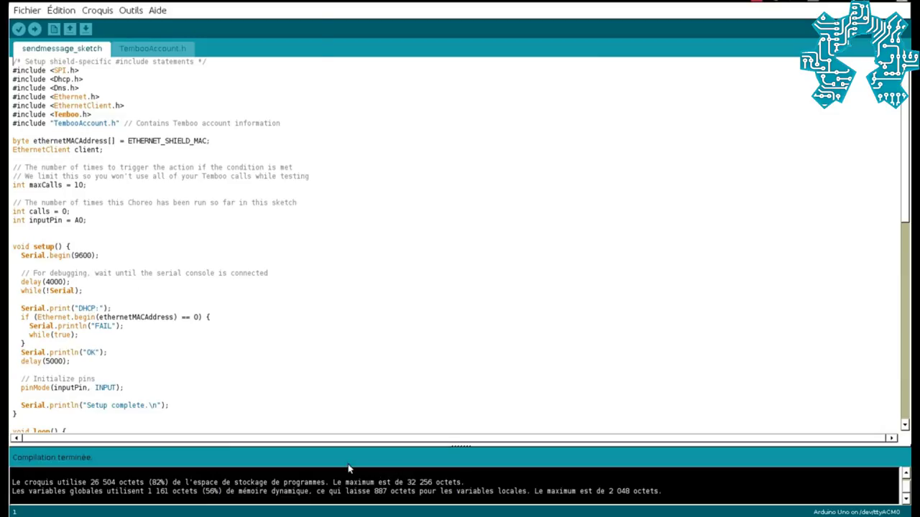
pyautogui.click(129, 11)
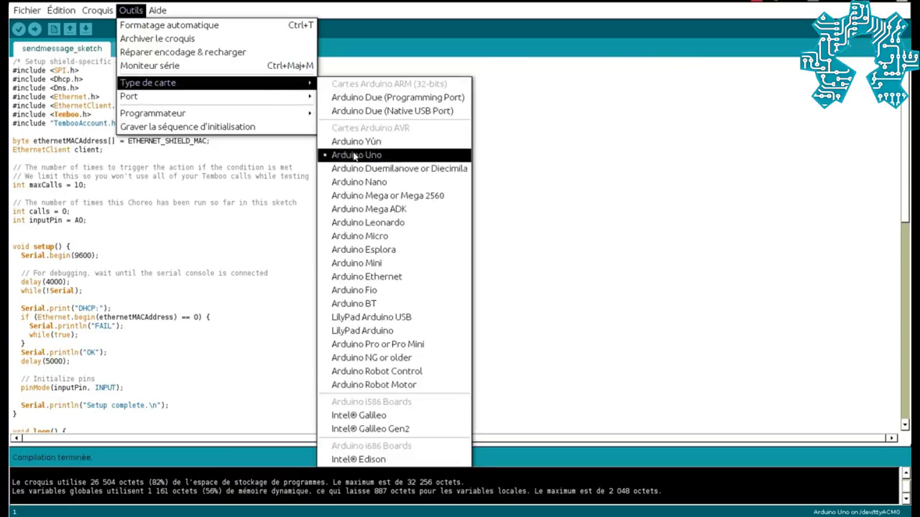
pyautogui.click(353, 155)
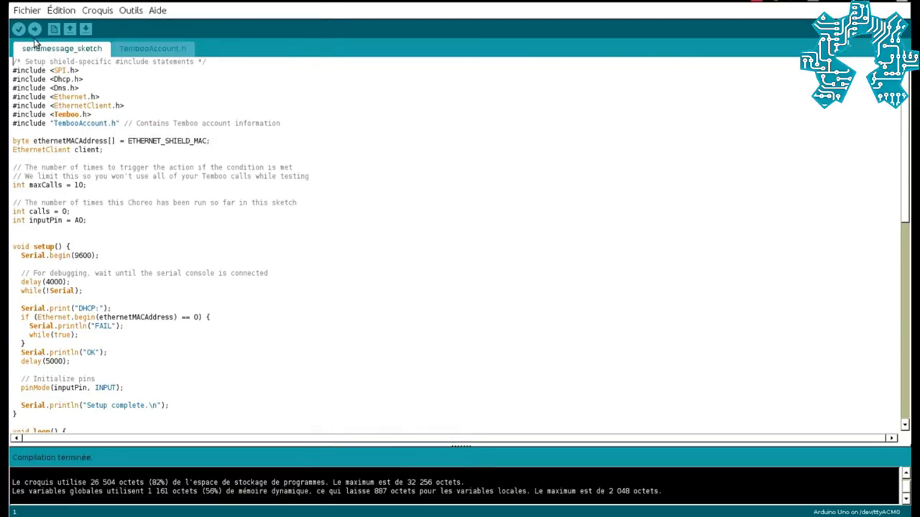
pyautogui.click(31, 31)
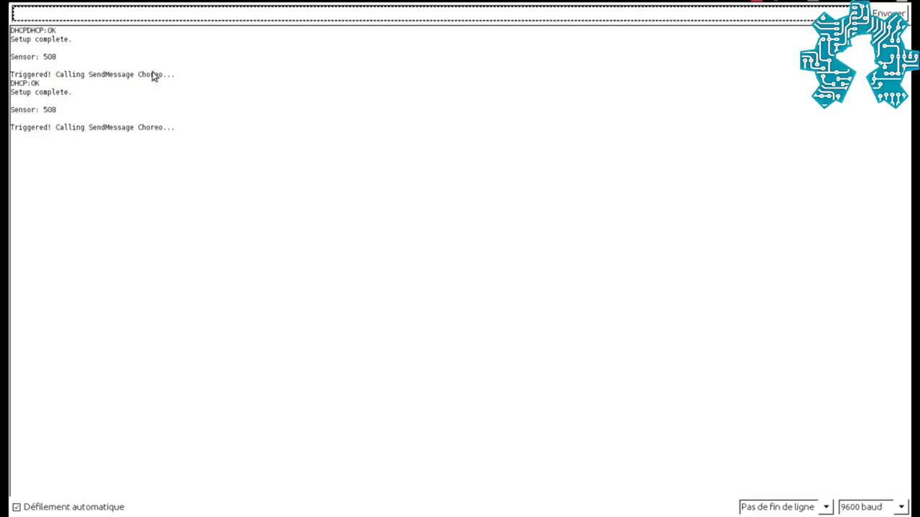
pyautogui.moveTo(161, 64)
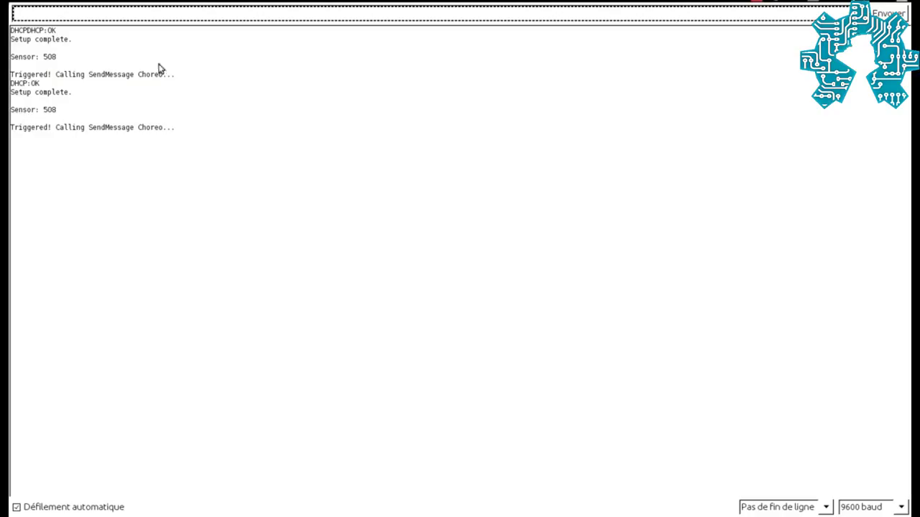
pyautogui.moveTo(107, 173)
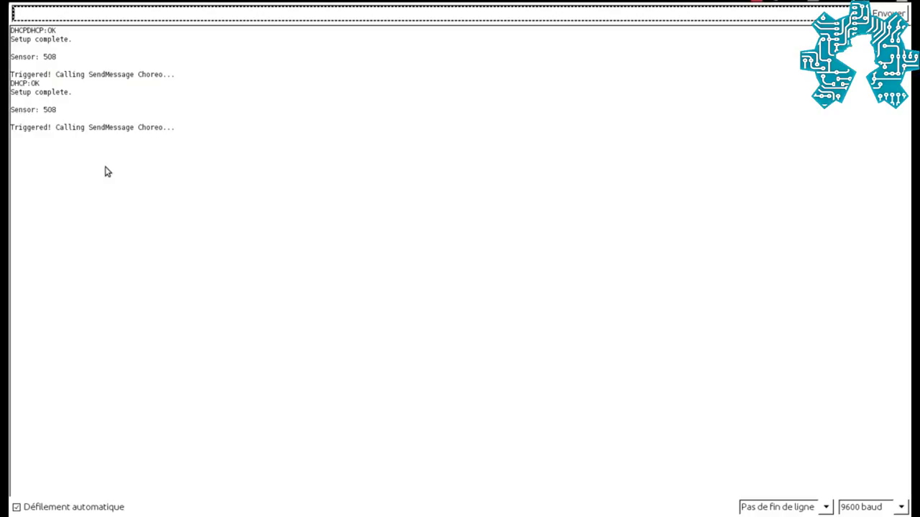
pyautogui.moveTo(113, 169)
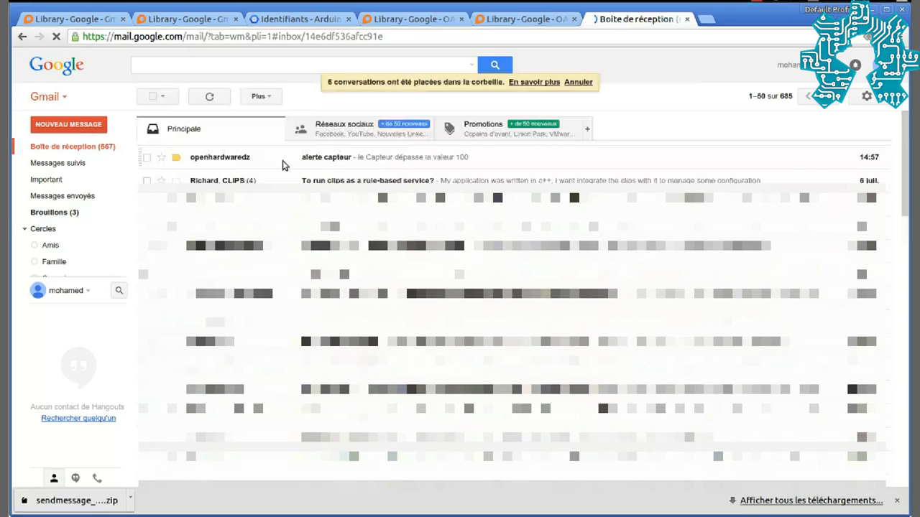
# Open the 'alerte capteur' email showing 'le Capteur dépasse la valeur 100'.
pyautogui.click(325, 157)
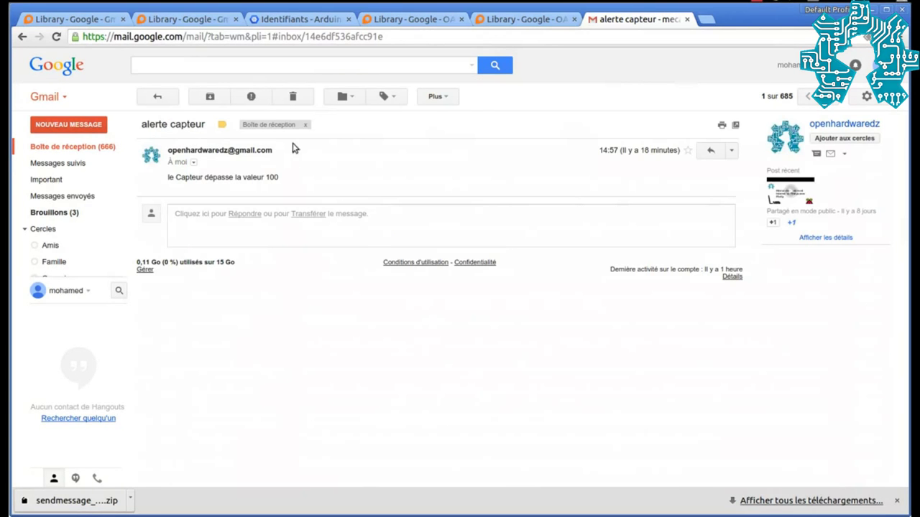
pyautogui.moveTo(170, 217)
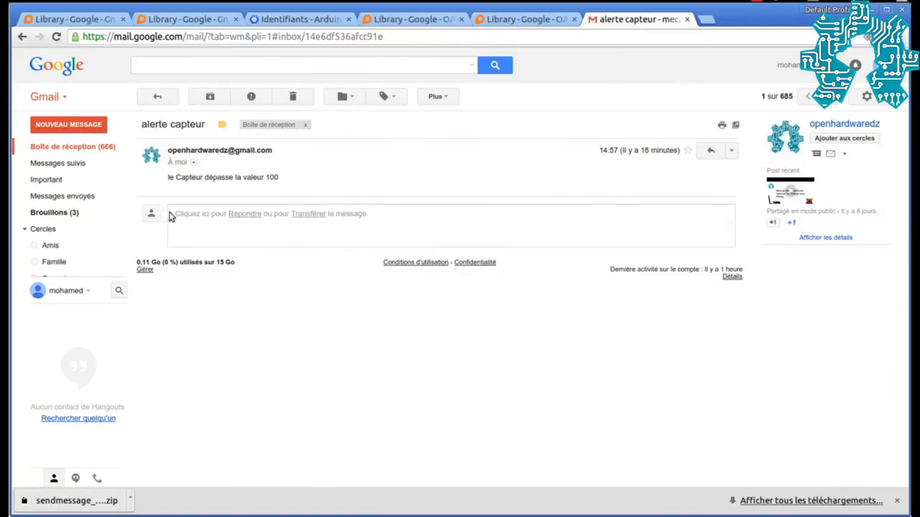
pyautogui.doubleClick(173, 178)
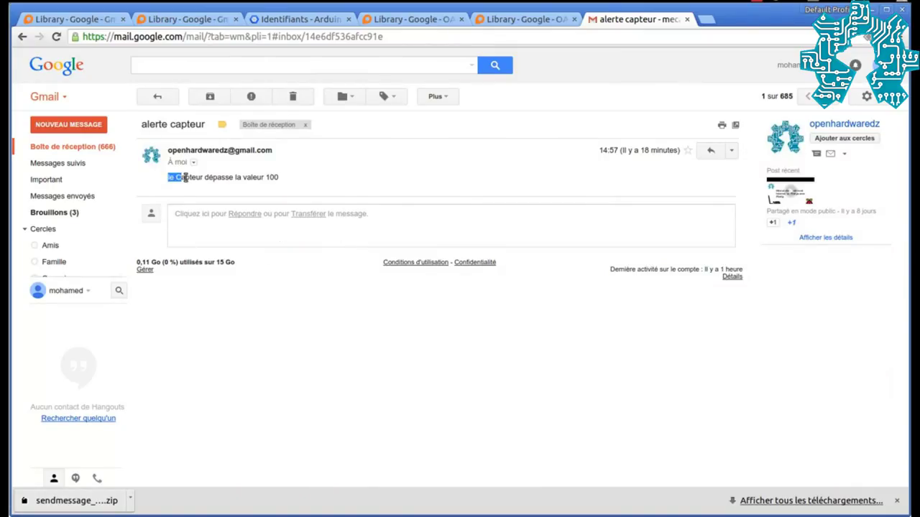